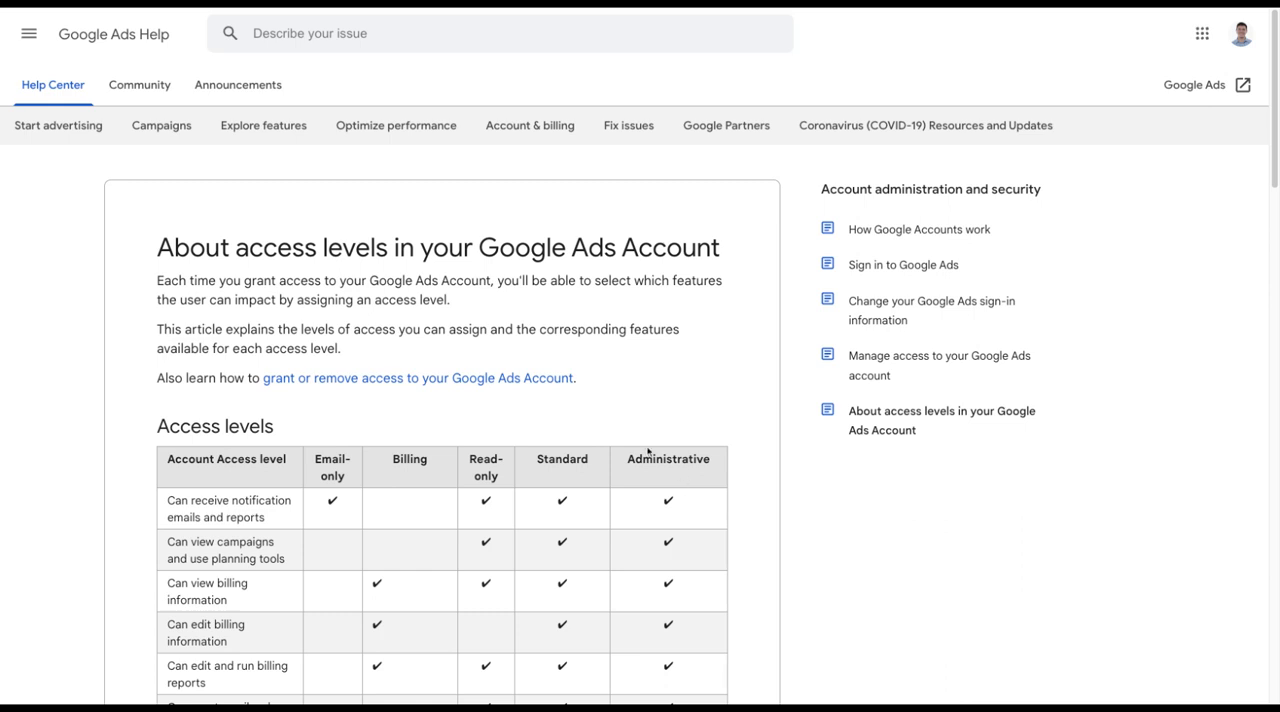
mouse_move(611, 472)
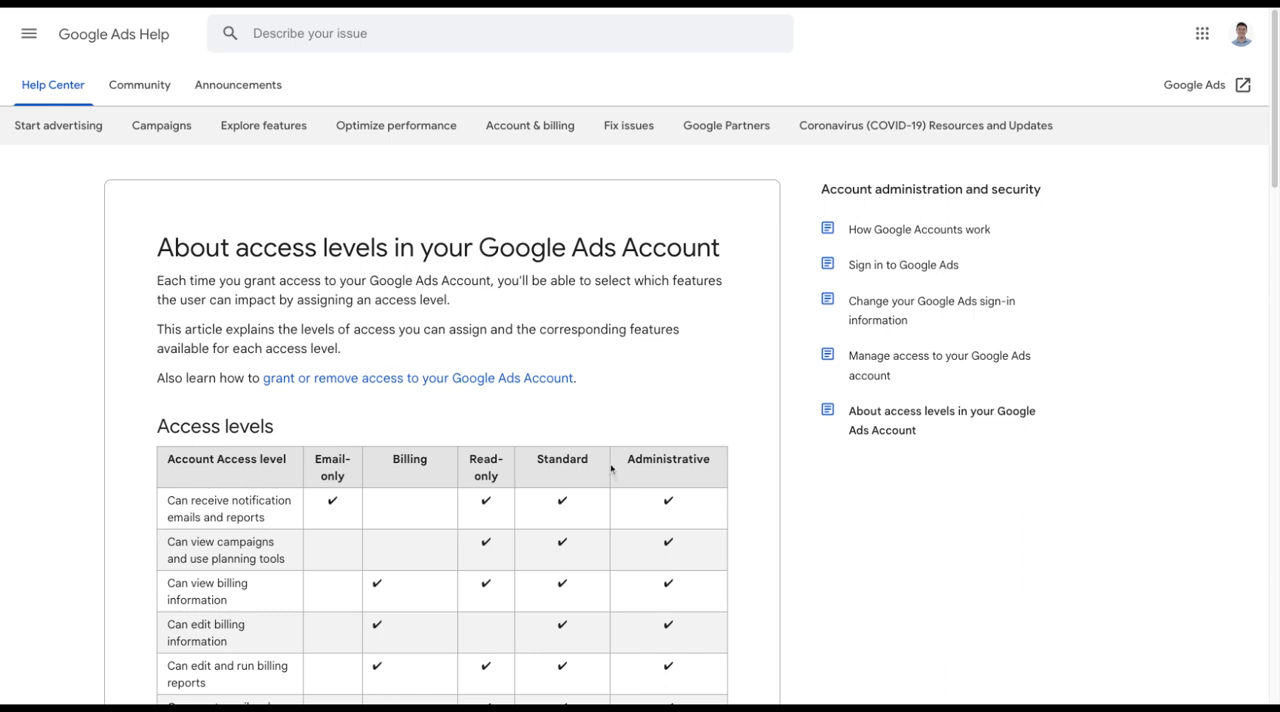
Scroll the access levels table down toward the manager-unlinking permission row.
left_click(562, 467)
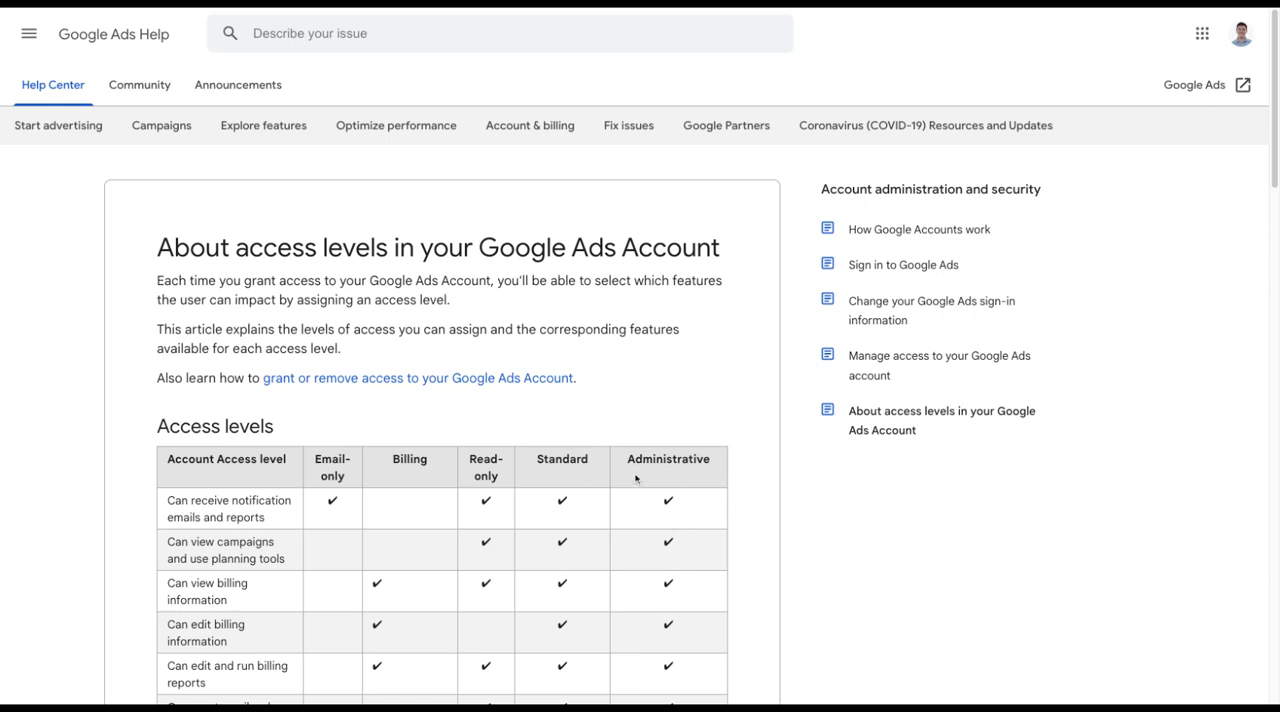
left_click(648, 477)
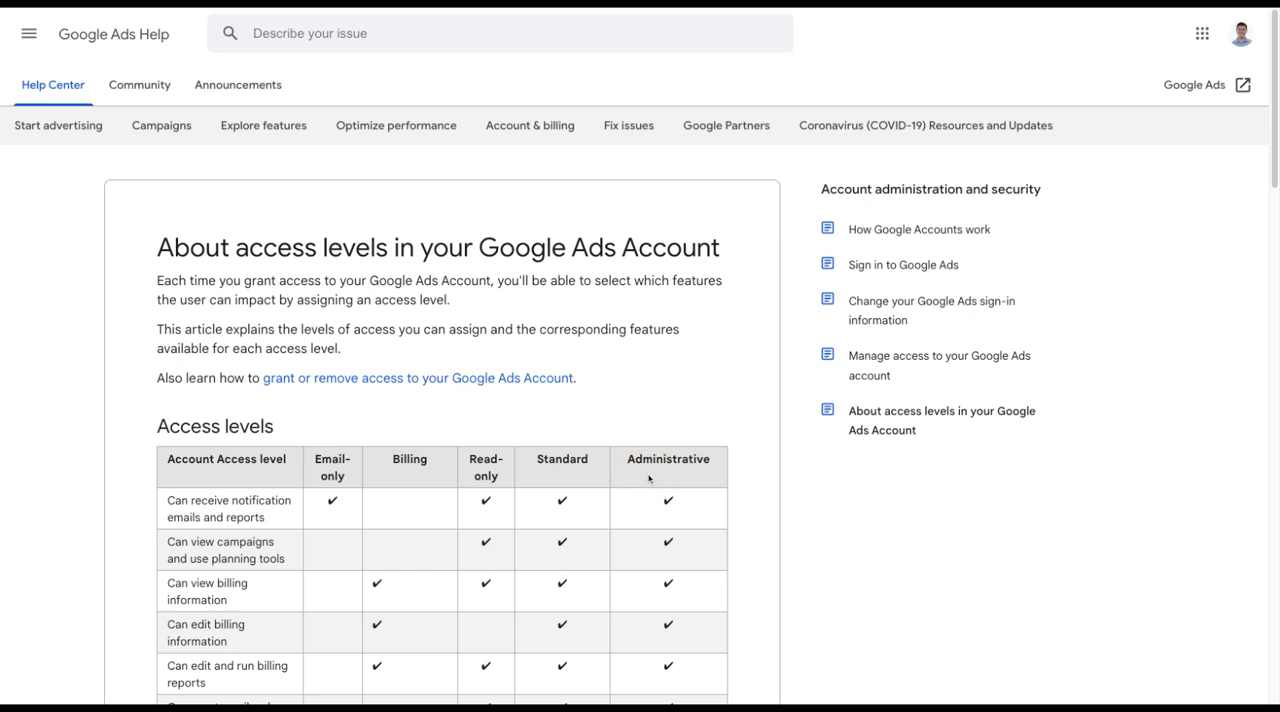
mouse_move(640, 479)
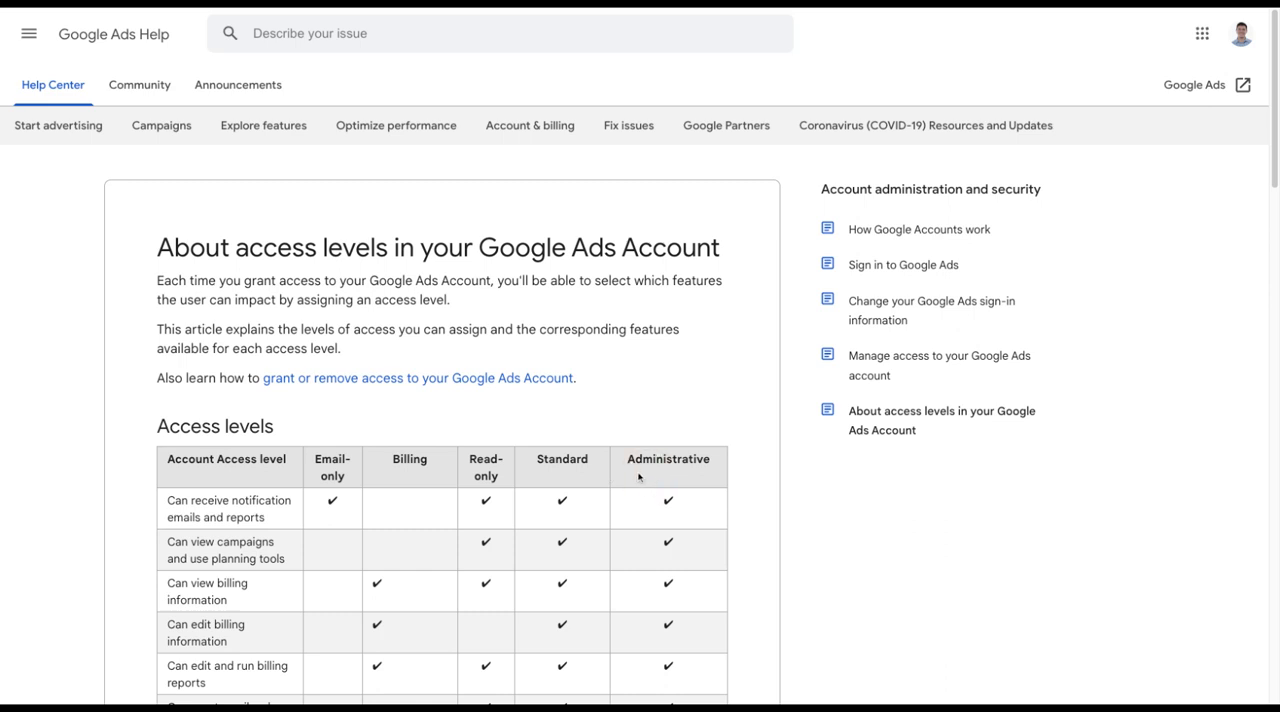
mouse_move(640, 478)
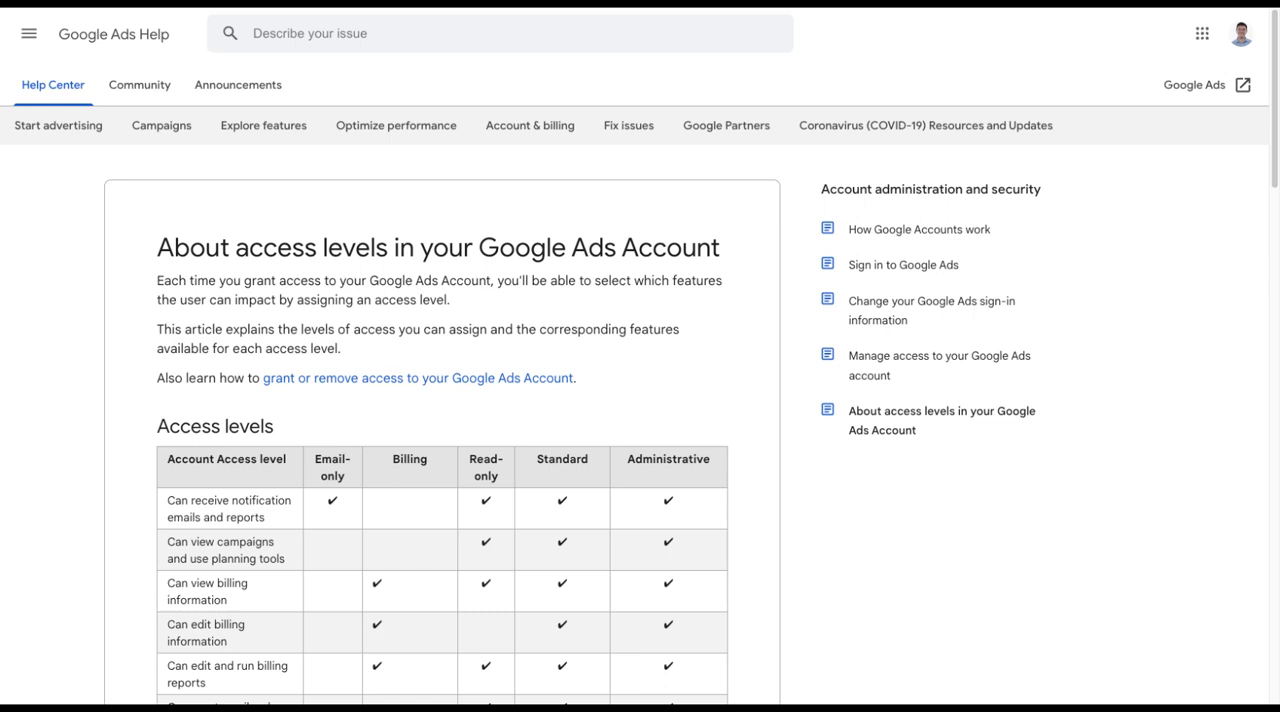
mouse_move(562, 500)
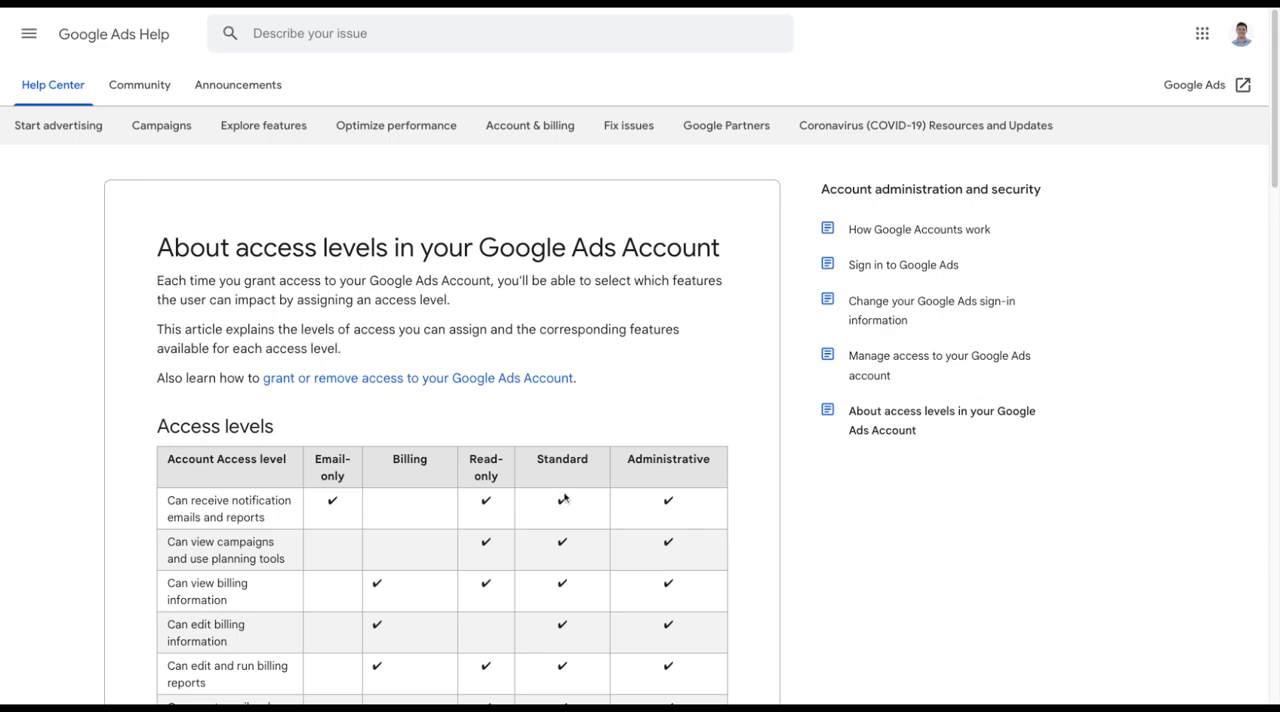
scroll("down", 3)
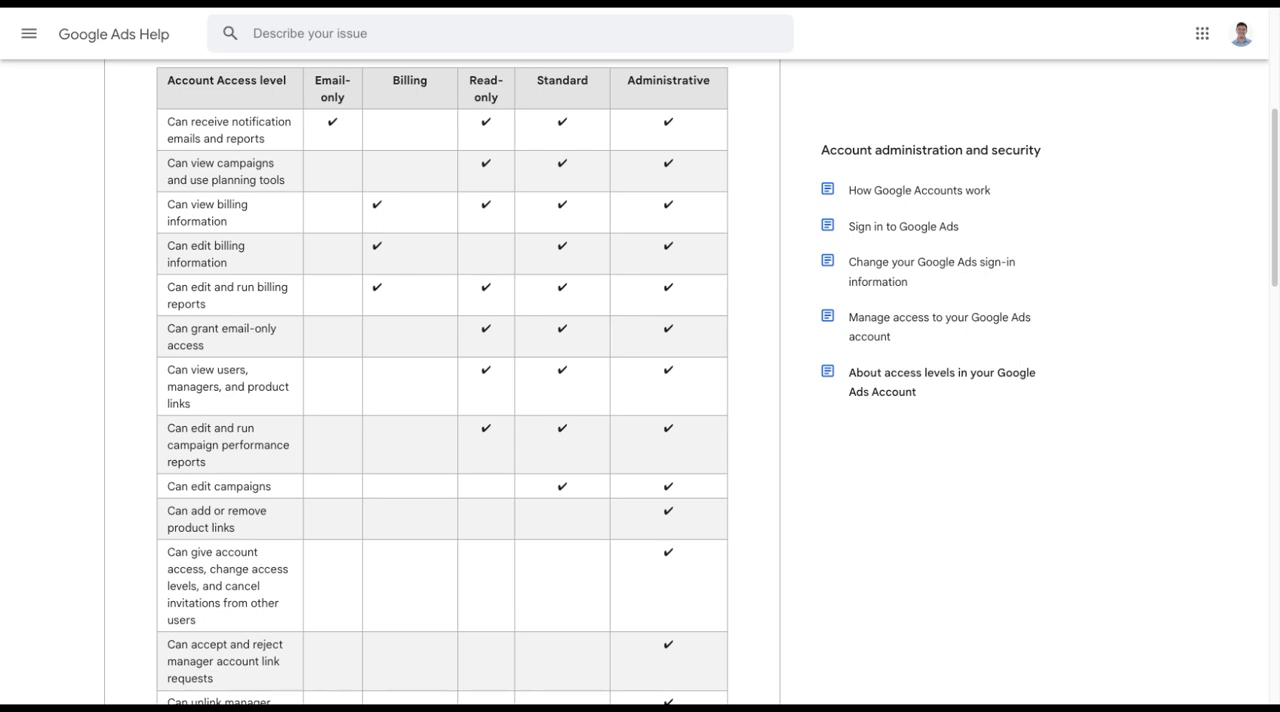
mouse_move(687, 315)
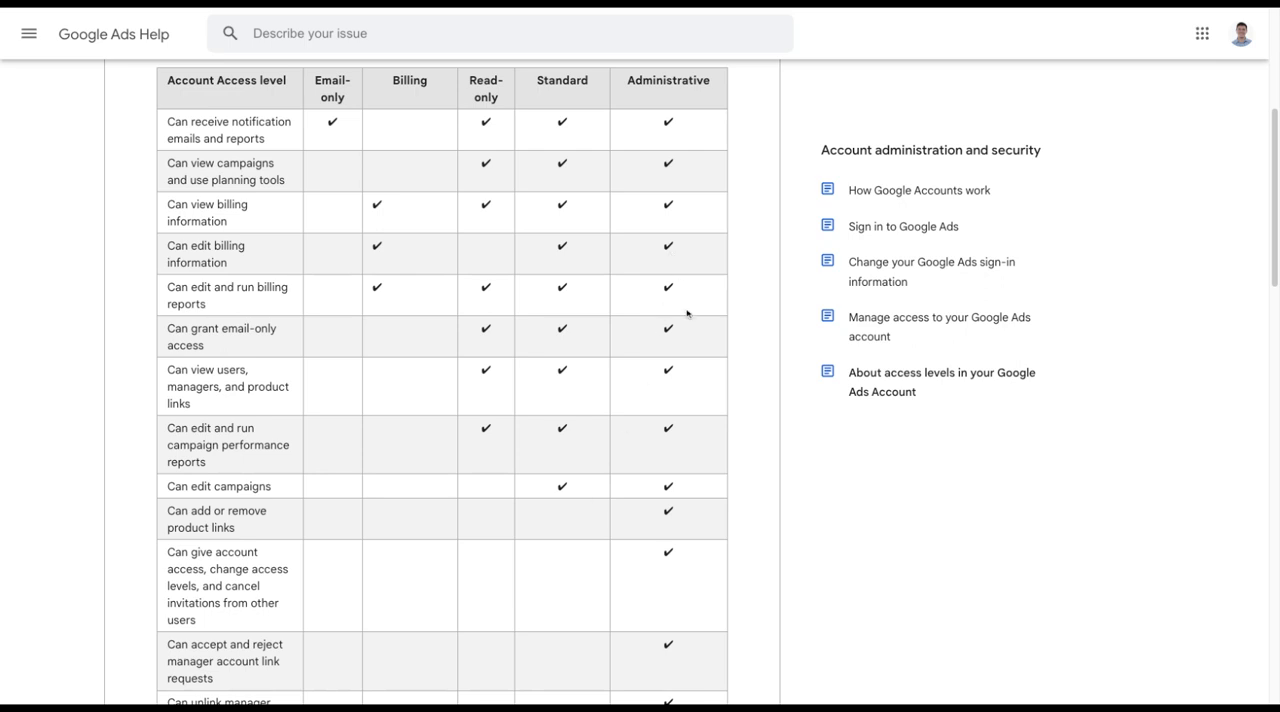
mouse_move(613, 157)
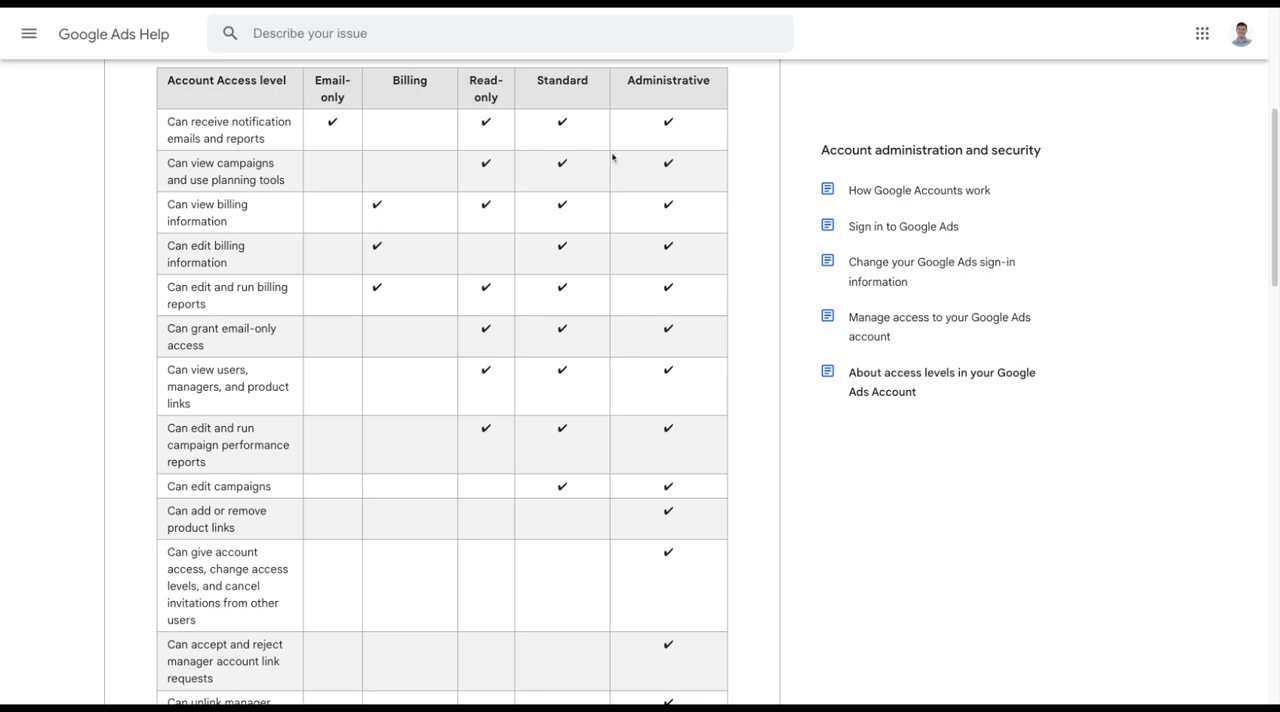
mouse_move(547, 96)
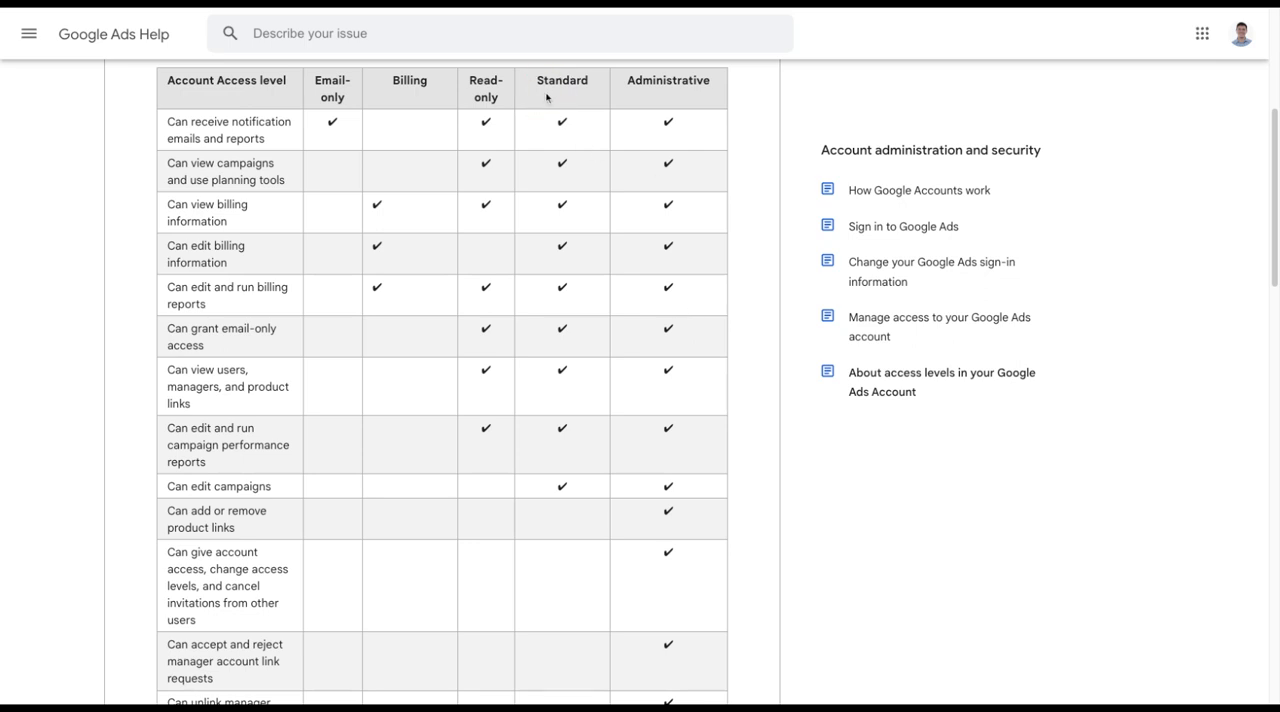
mouse_move(560, 103)
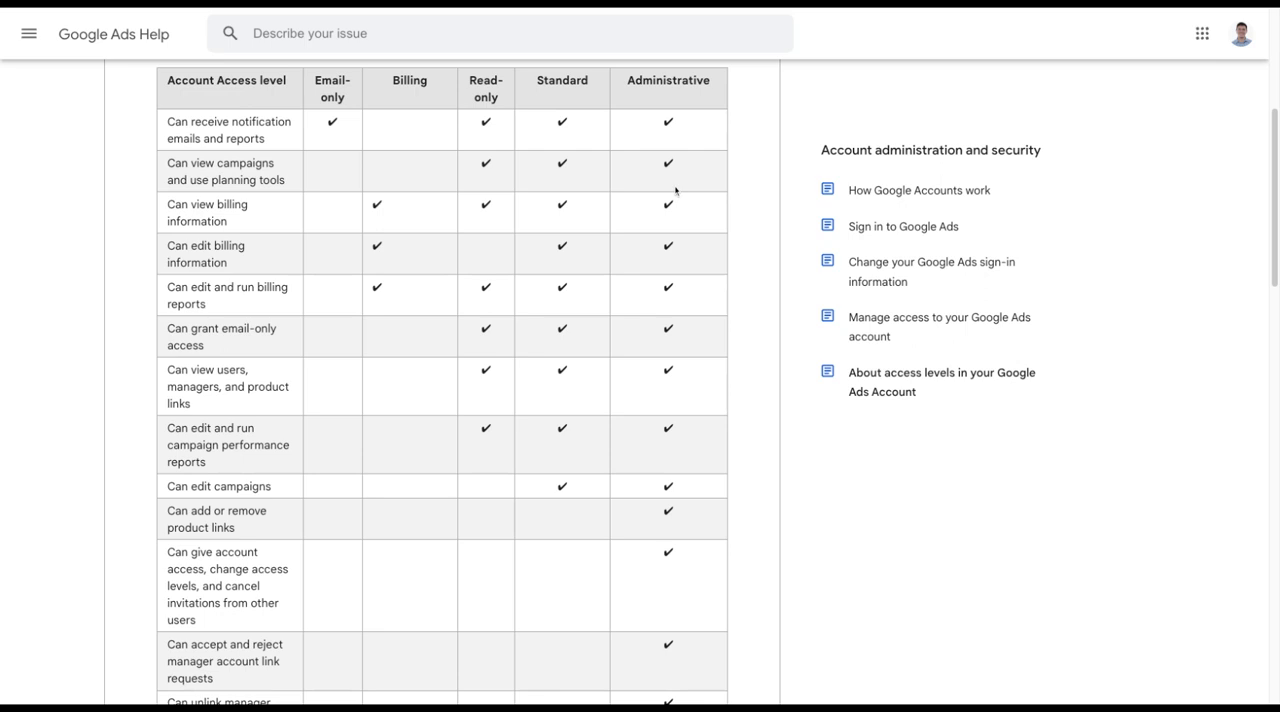
mouse_move(649, 299)
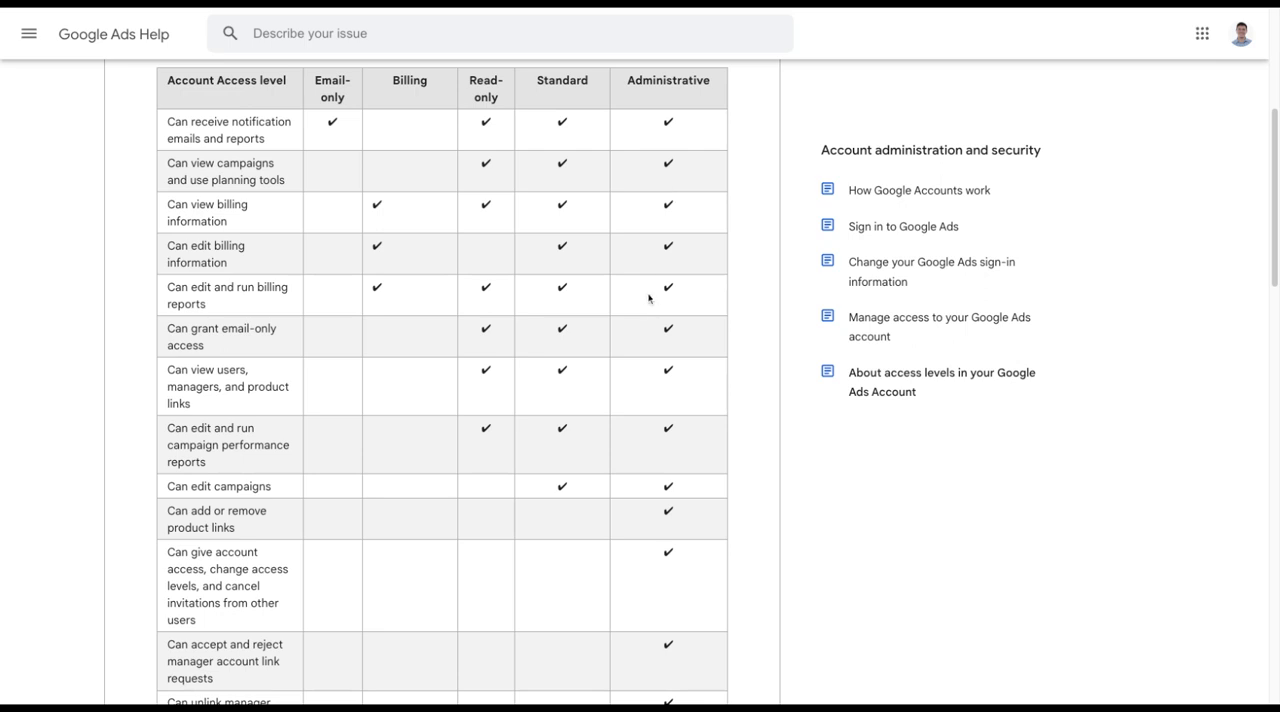
mouse_move(602, 372)
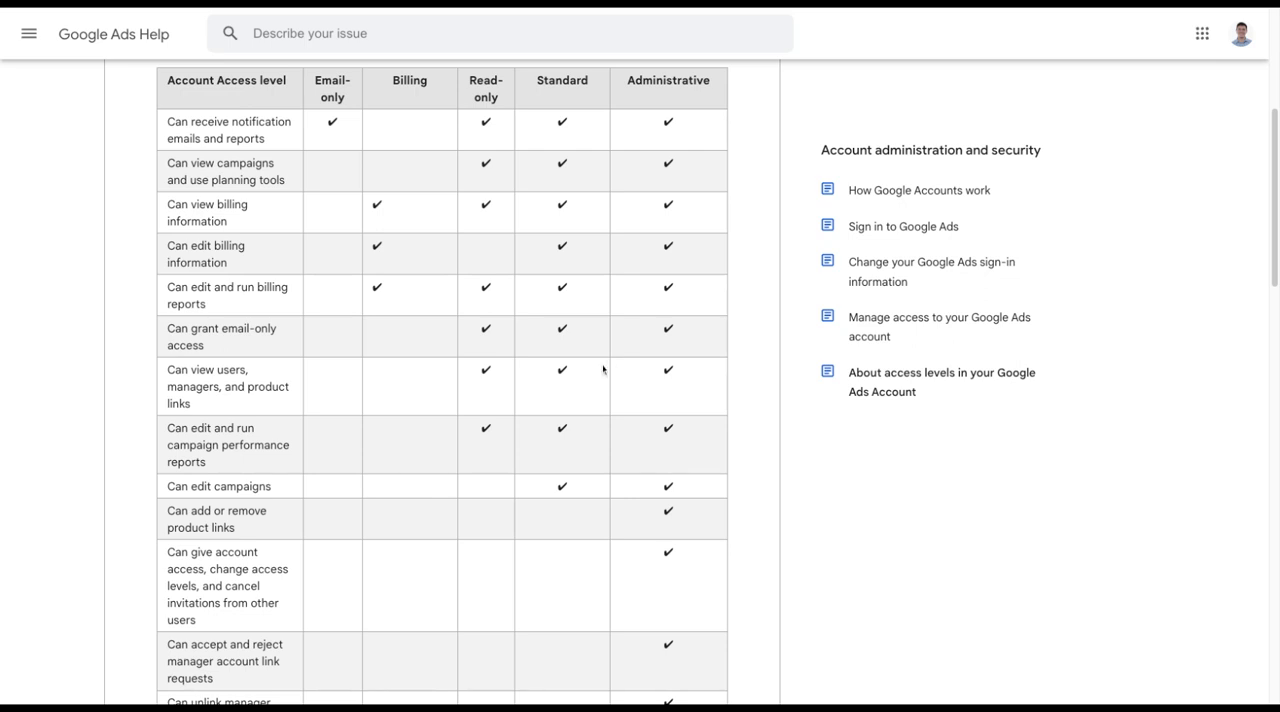
scroll("down", 3)
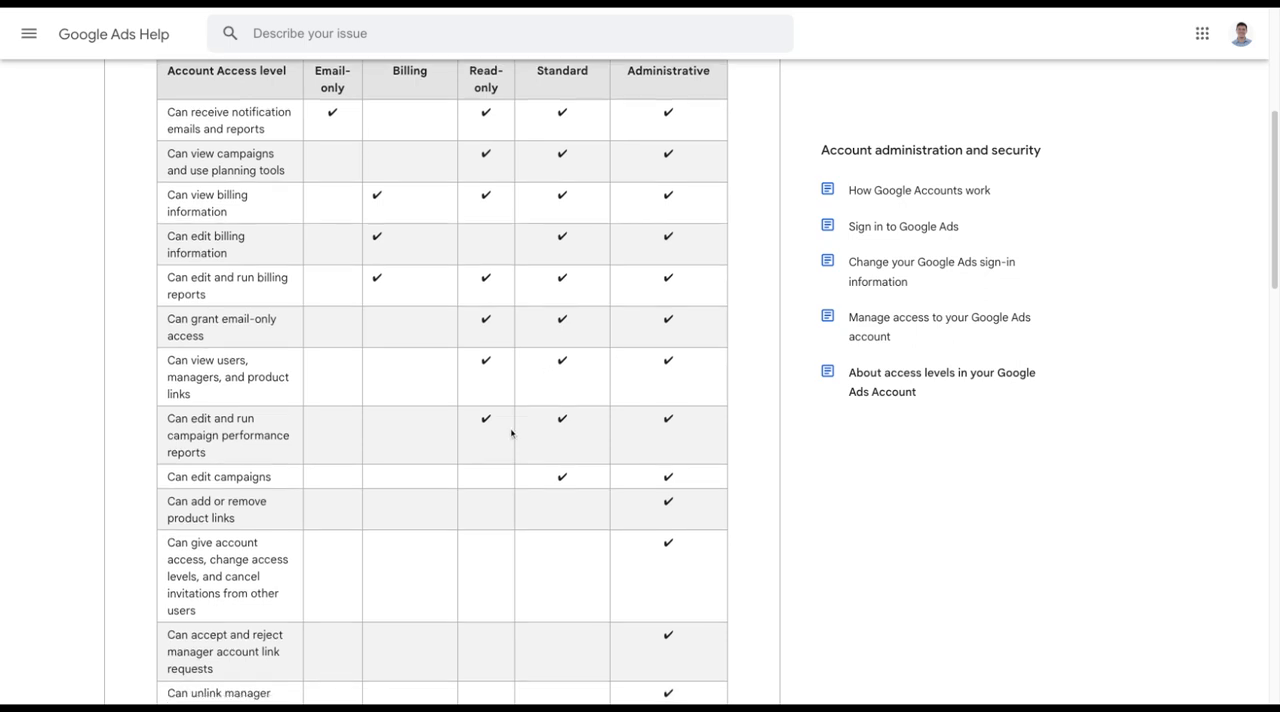
Scroll further to show login review, payment-method editing and adding-funds rows.
scroll("down", 3)
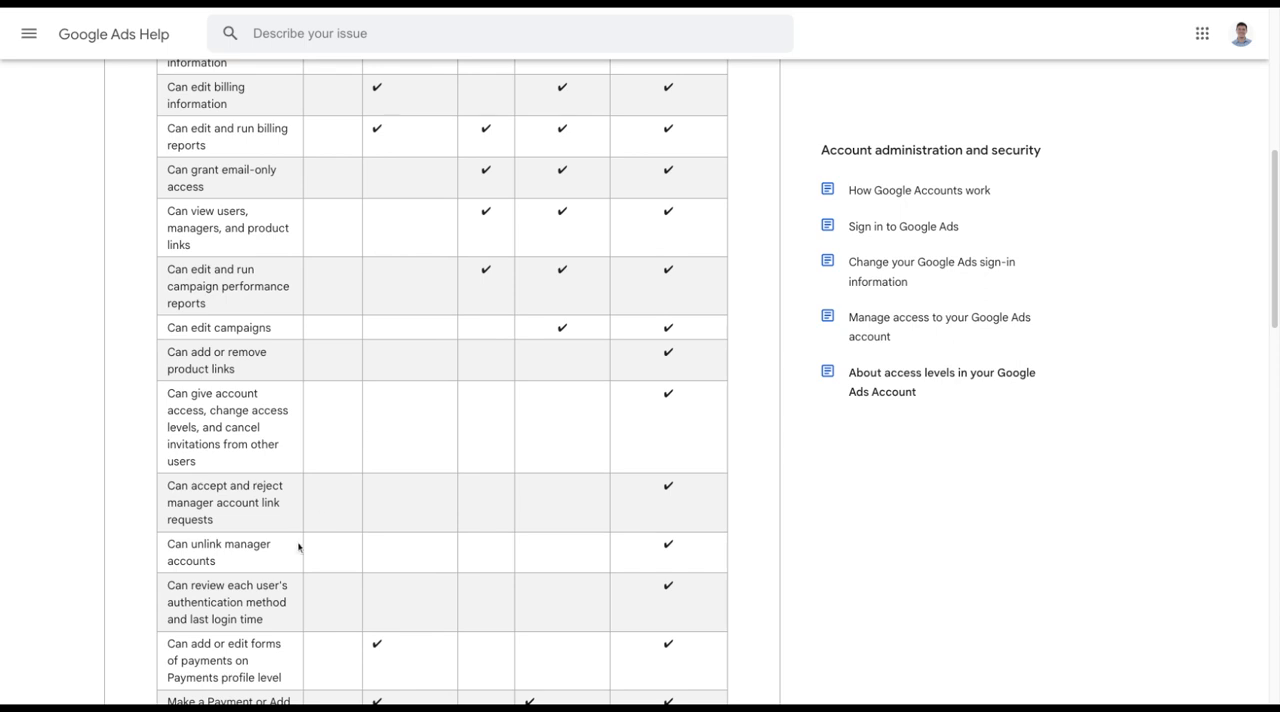
scroll("down", 3)
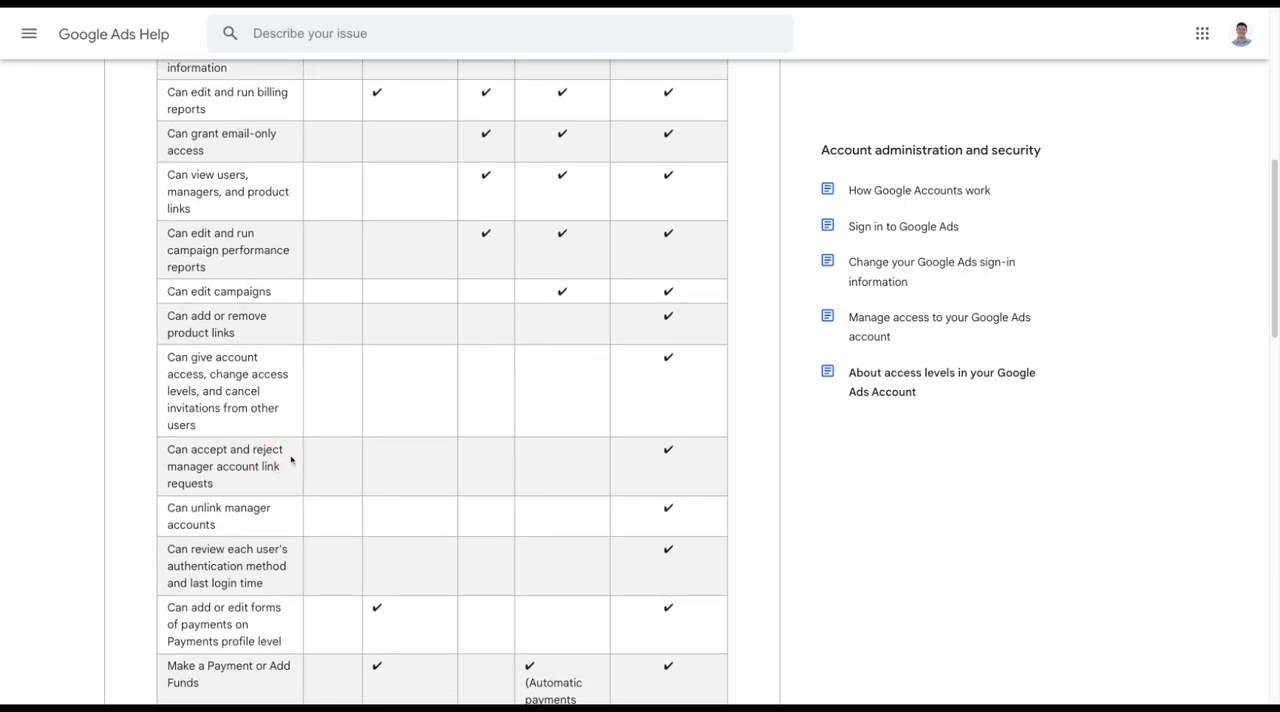
mouse_move(256, 514)
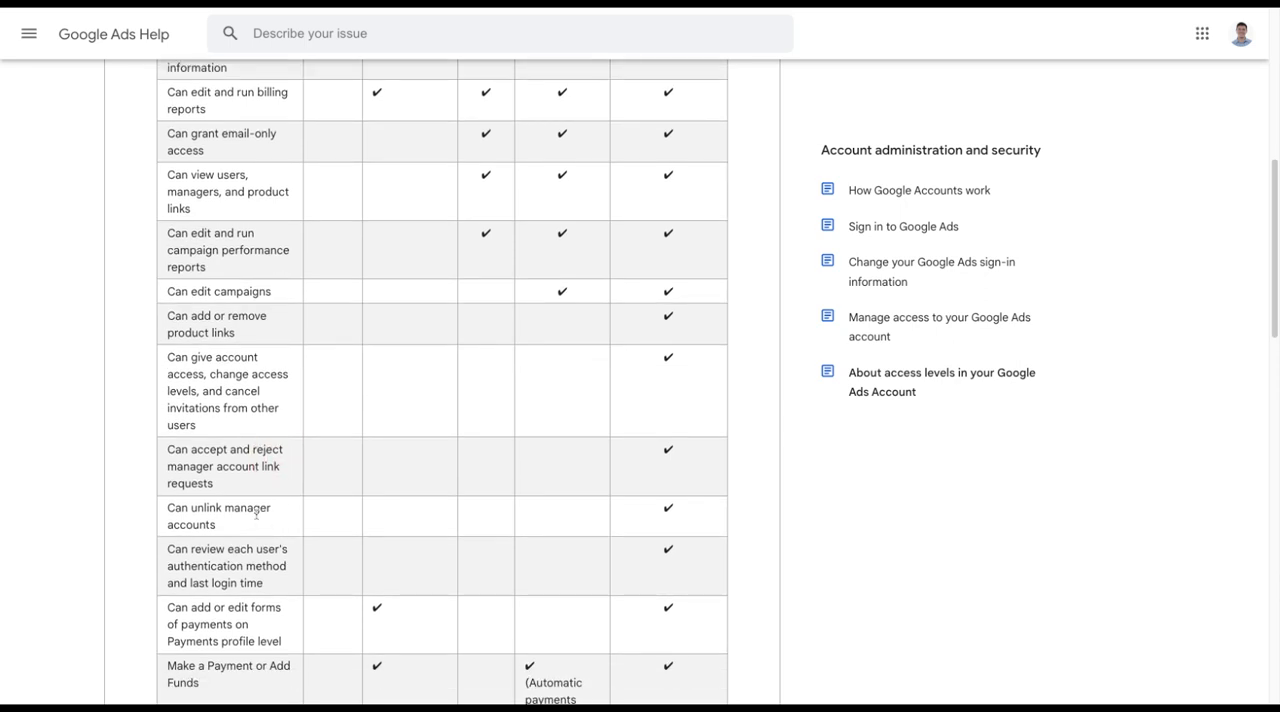
mouse_move(260, 518)
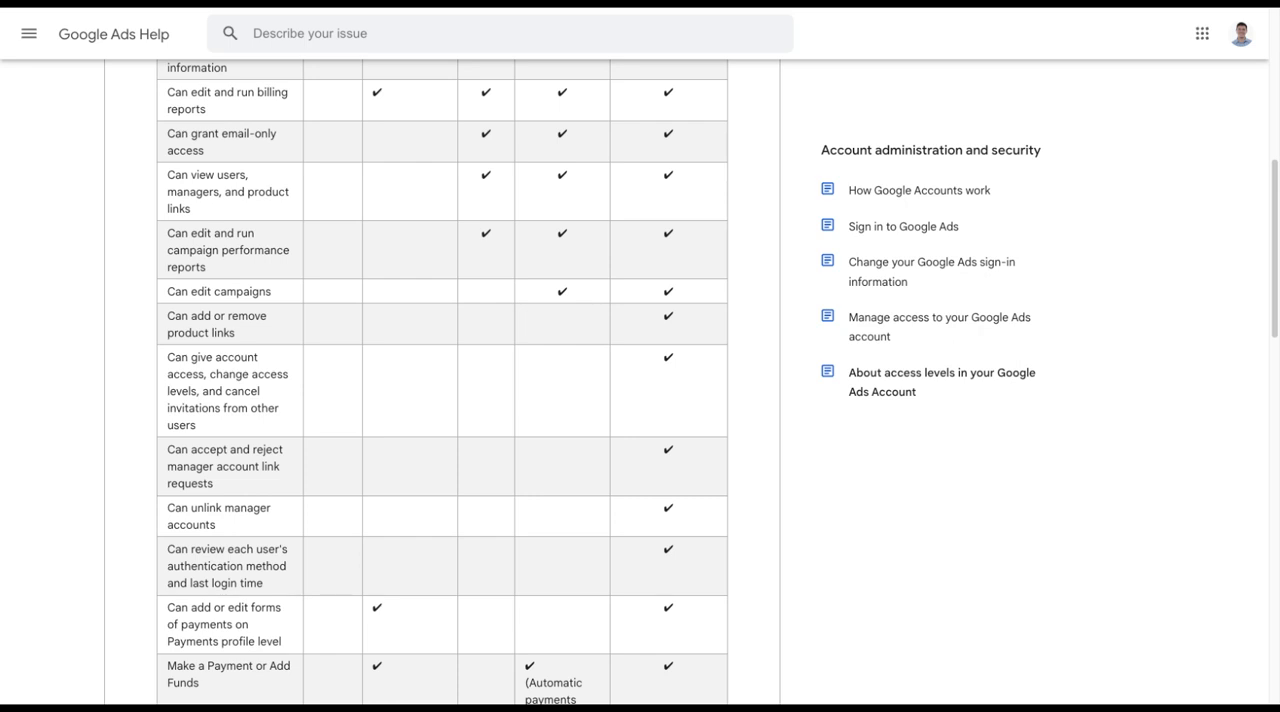
mouse_move(665, 497)
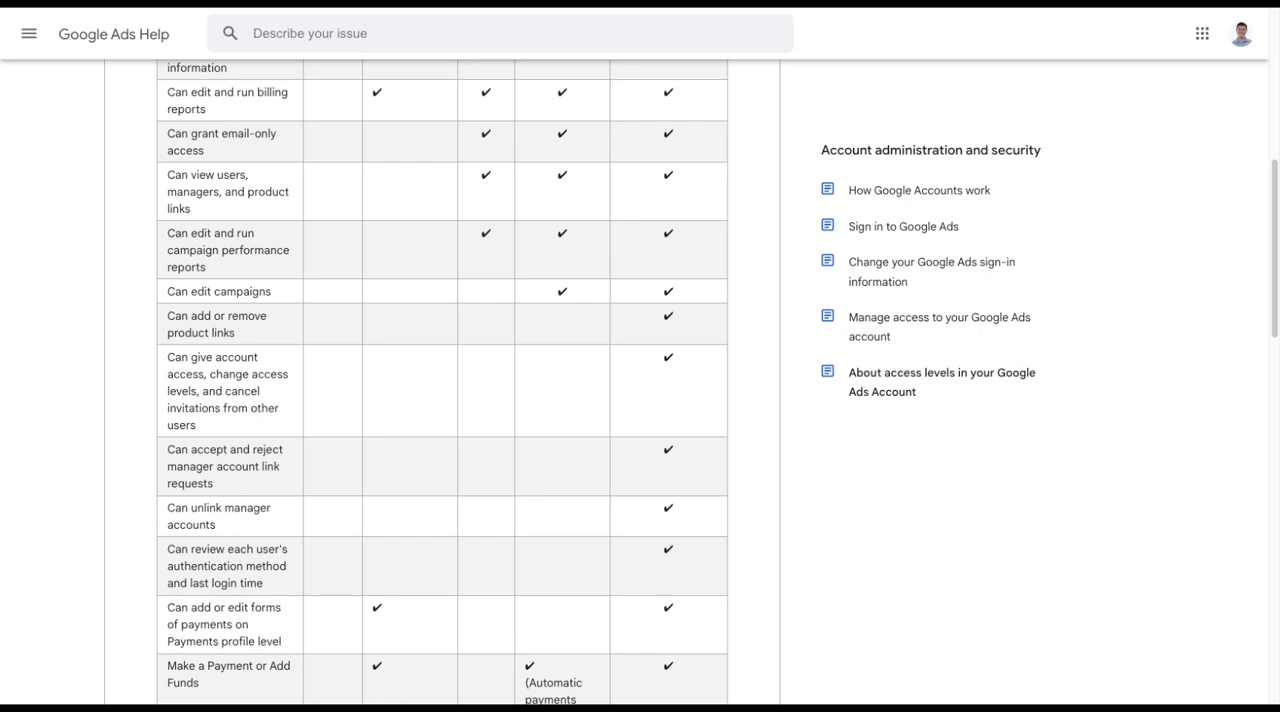
mouse_move(660, 485)
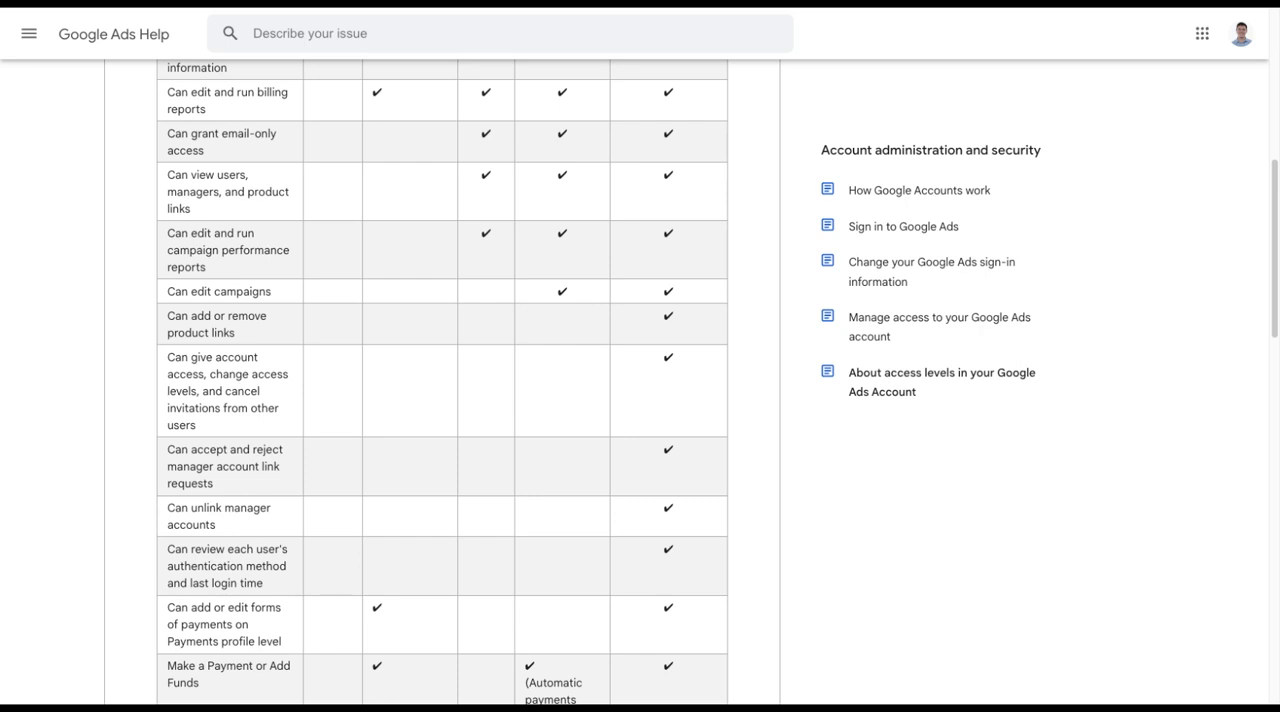
Scroll back up so the table's five access-level column headings are visible.
scroll("down", 3)
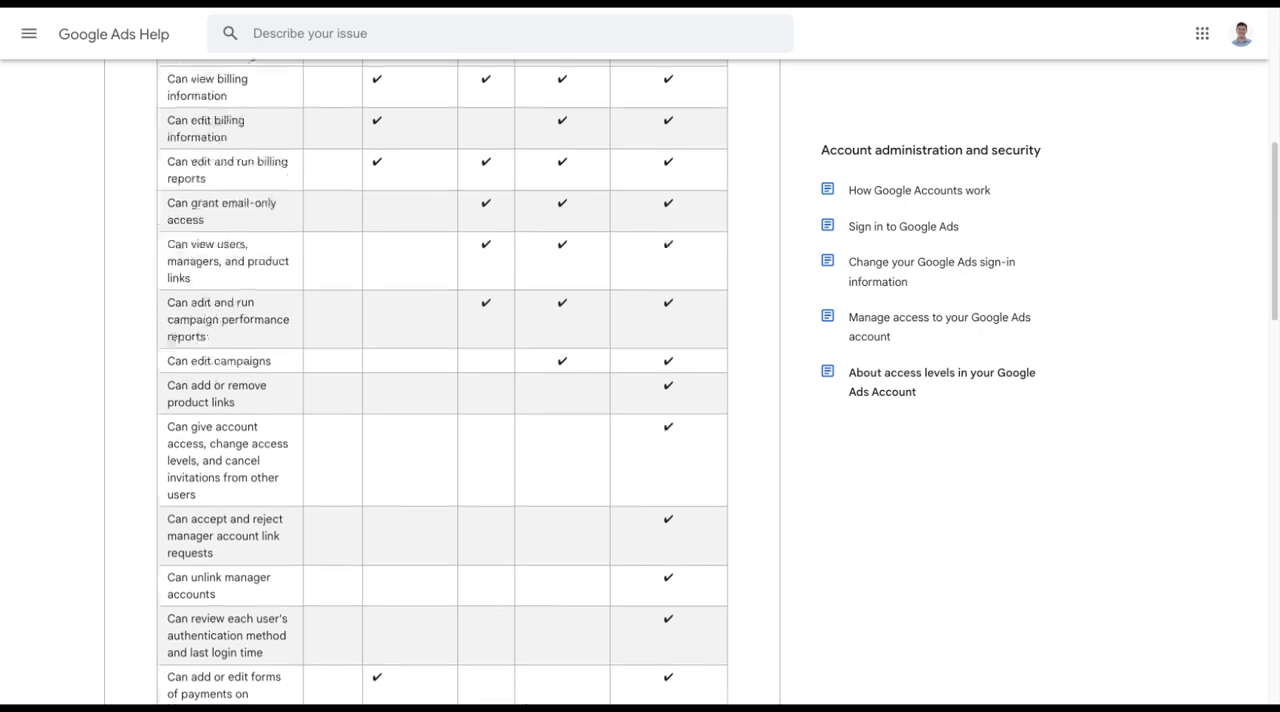
scroll("up", 3)
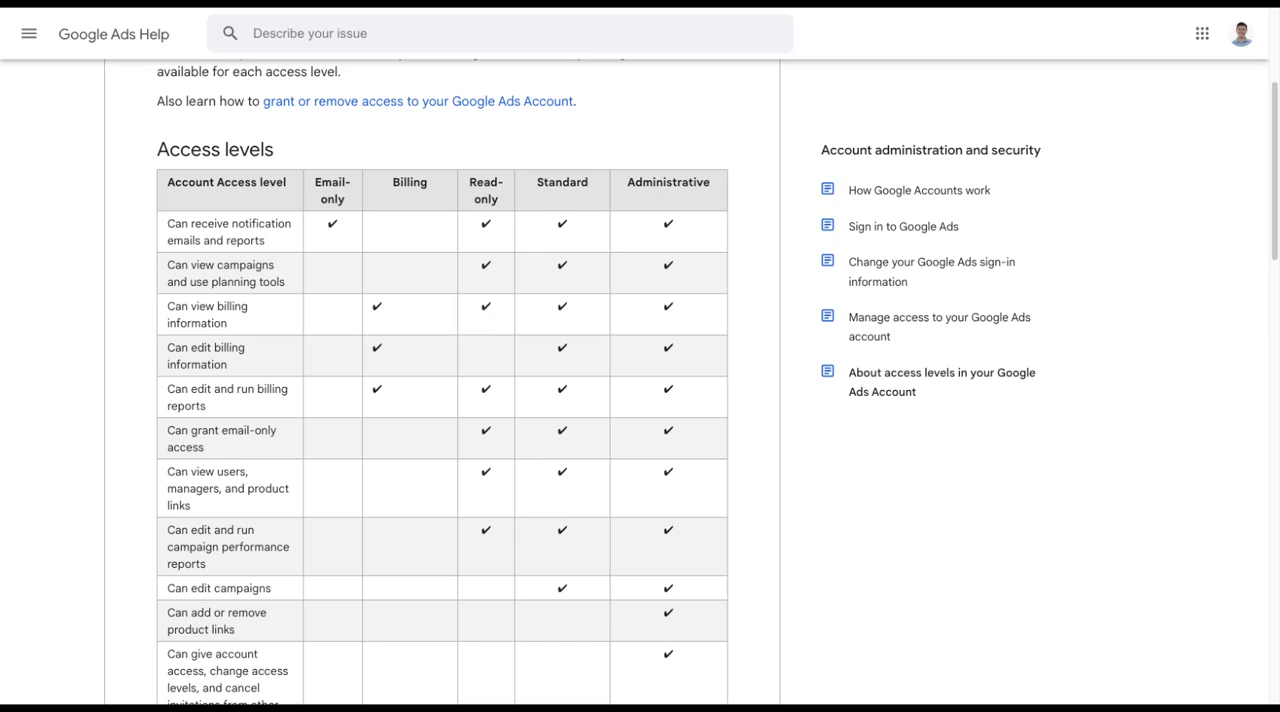
mouse_move(644, 420)
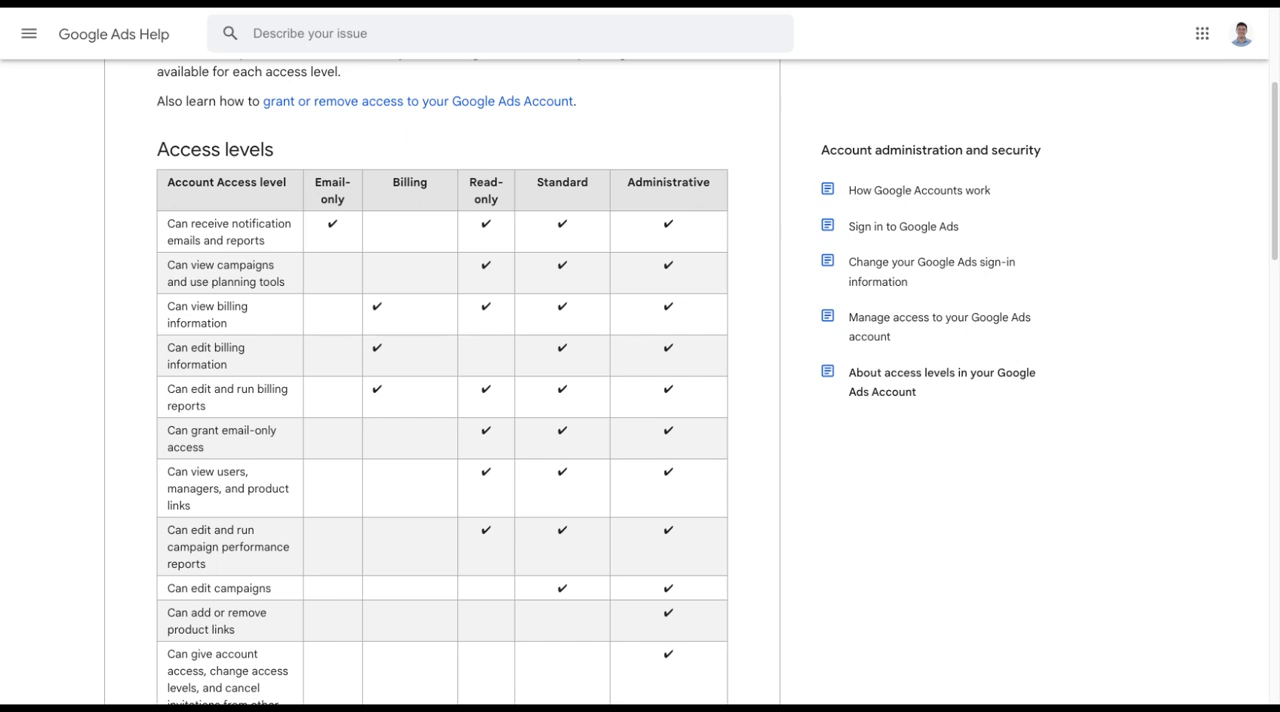
mouse_move(653, 208)
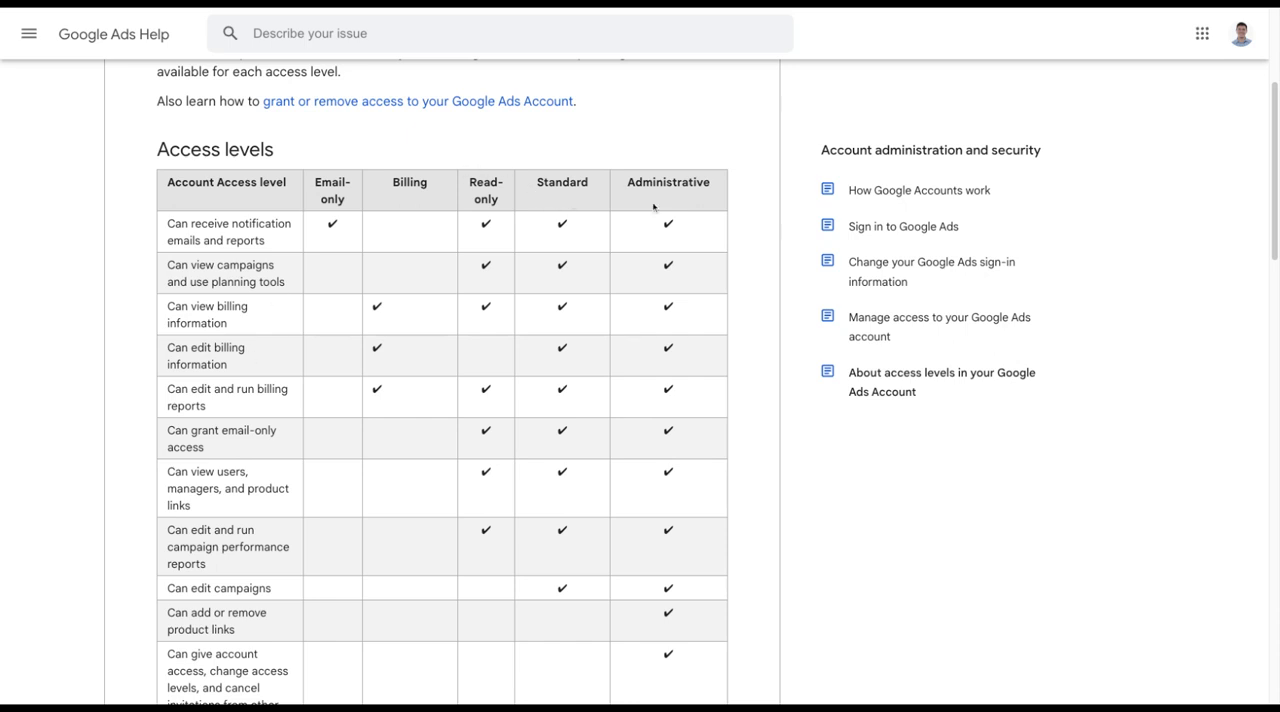
mouse_move(628, 212)
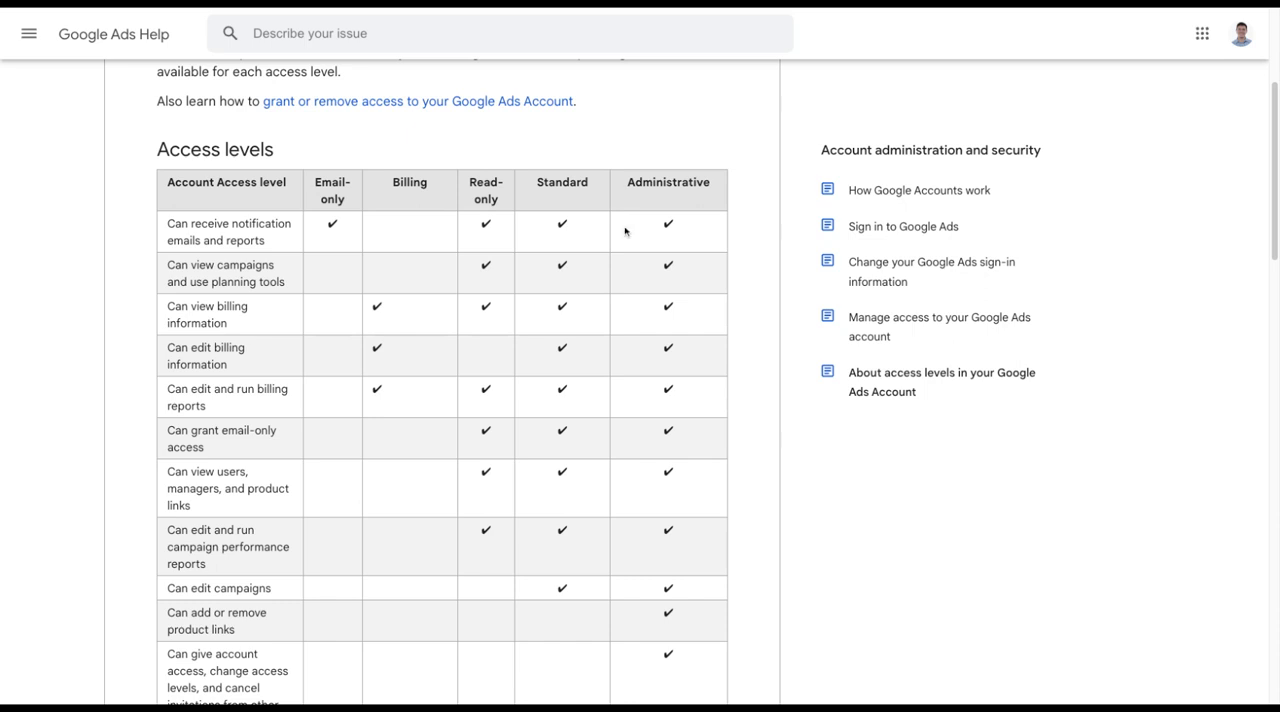
mouse_move(607, 255)
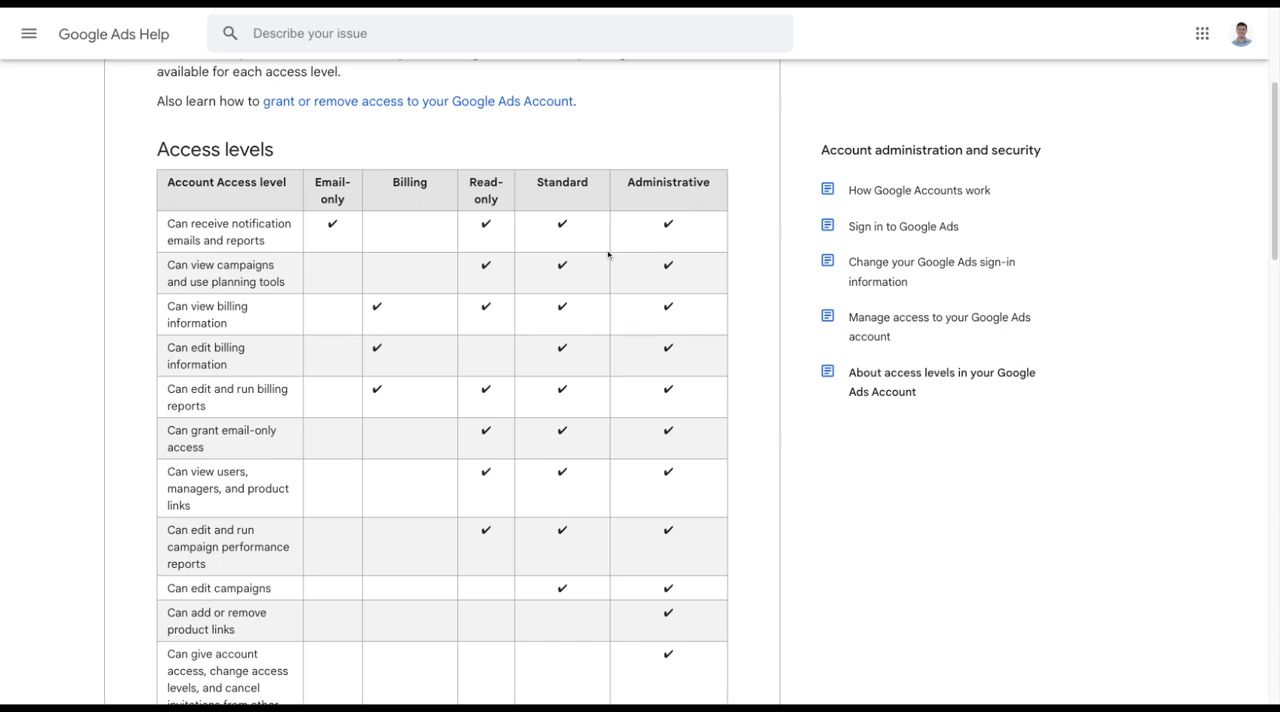
mouse_move(607, 256)
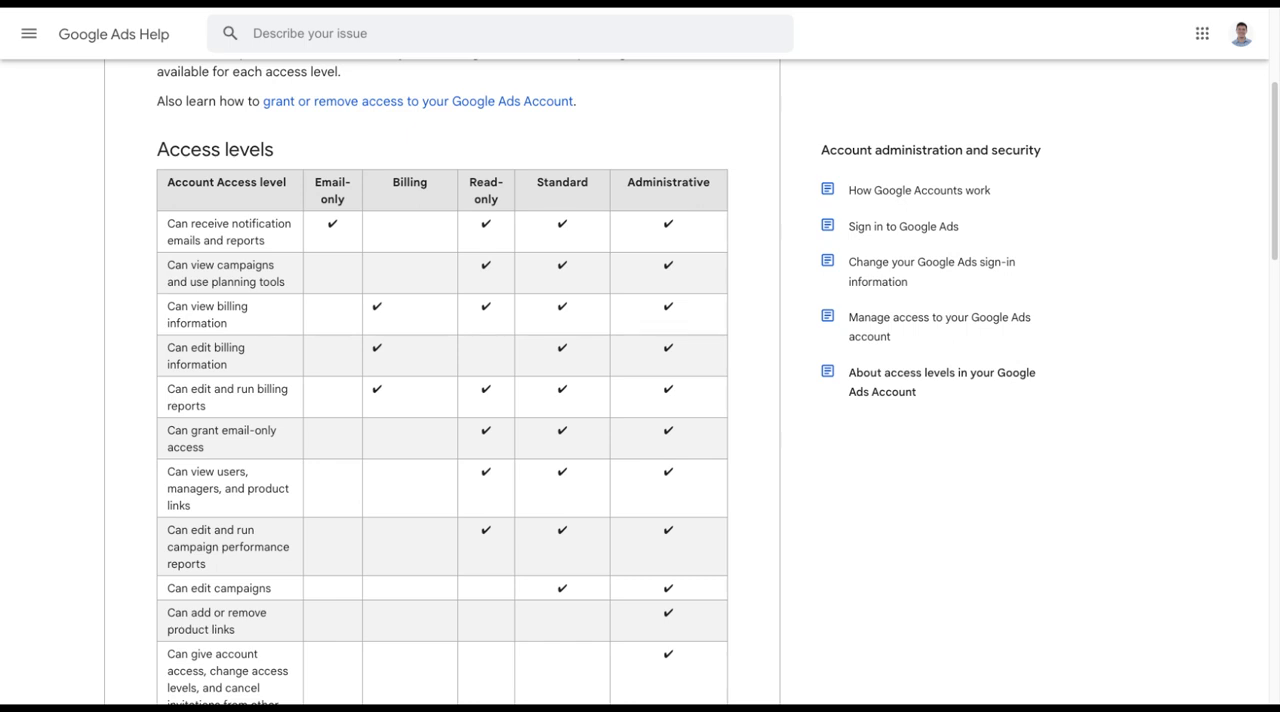
mouse_move(565, 202)
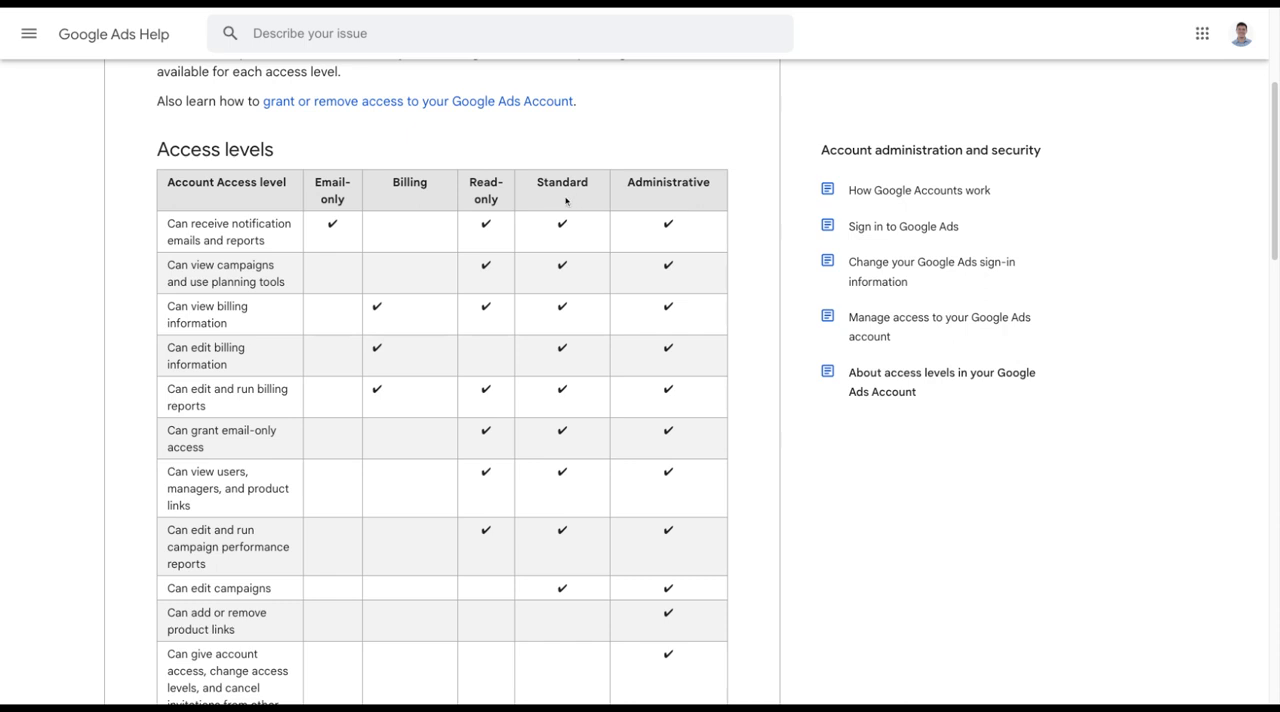
mouse_move(659, 202)
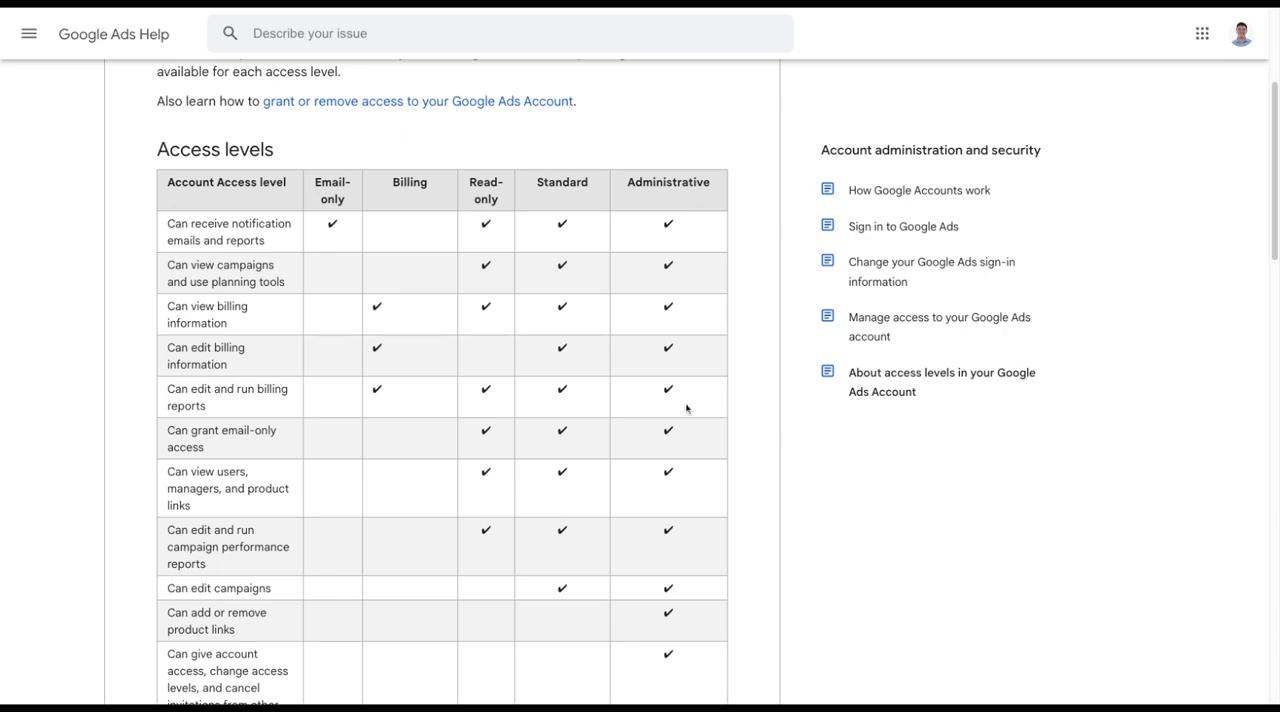
scroll("down", 3)
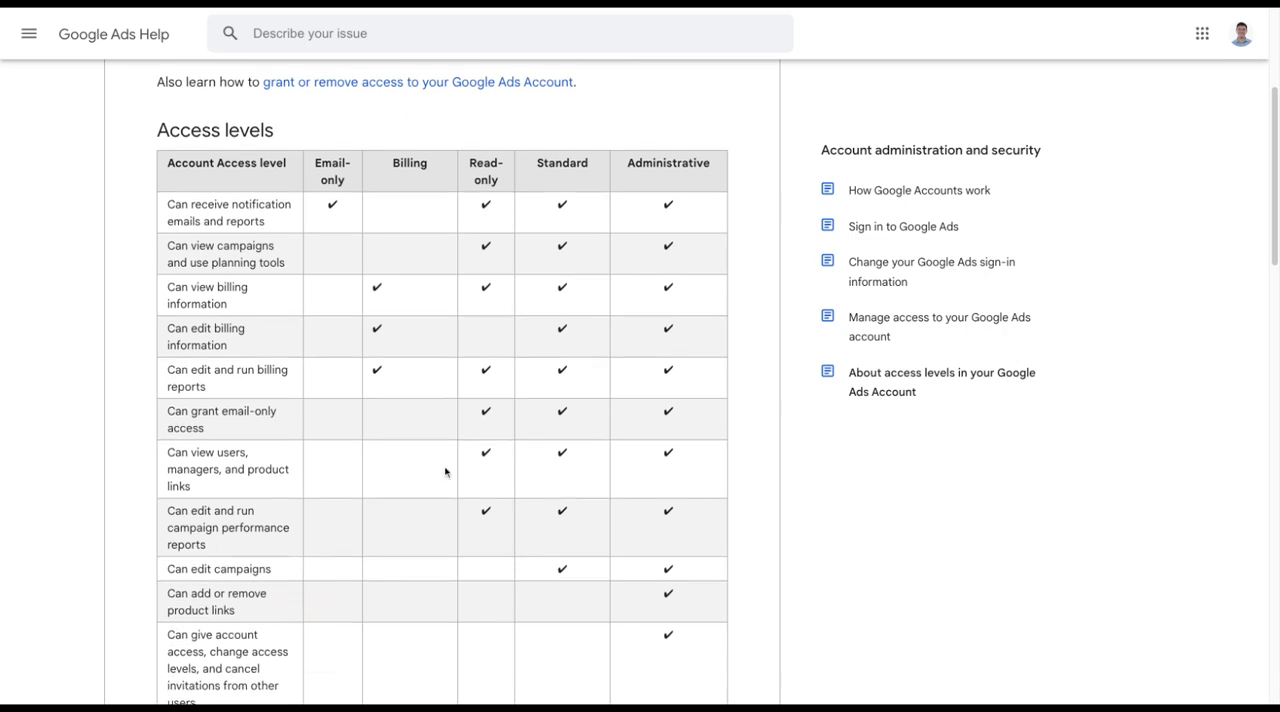
scroll("down", 3)
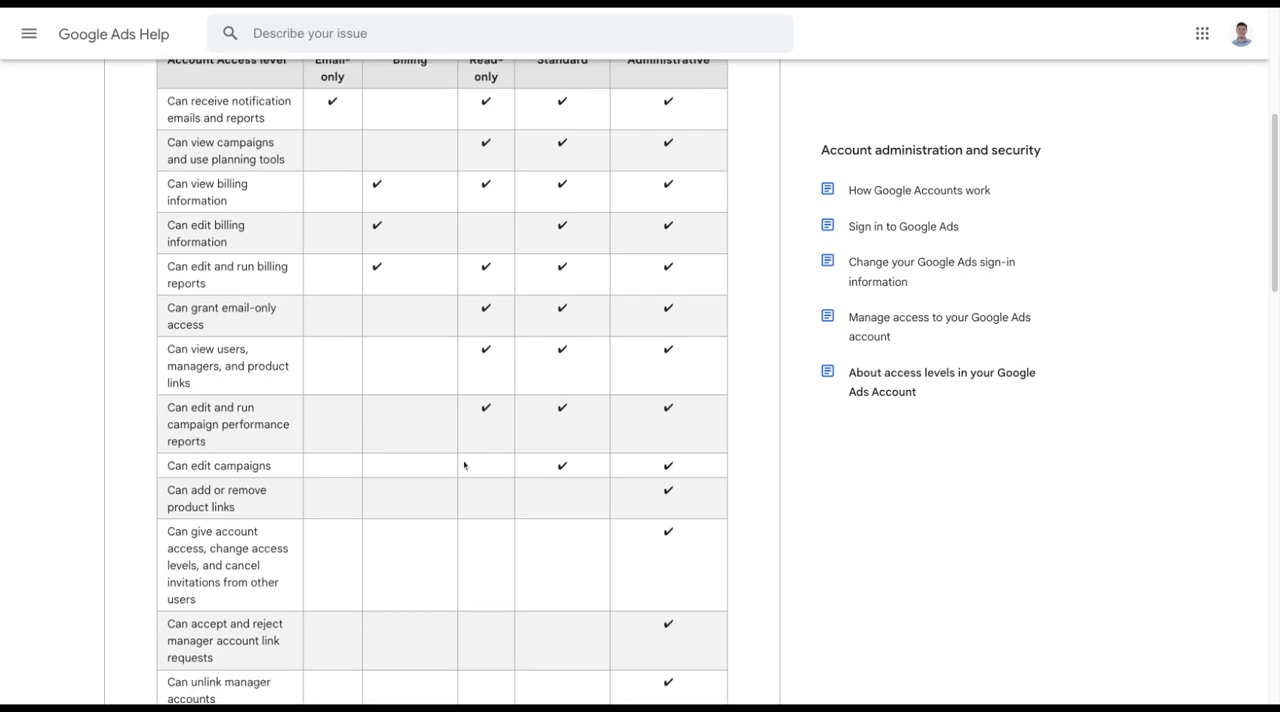
mouse_move(479, 456)
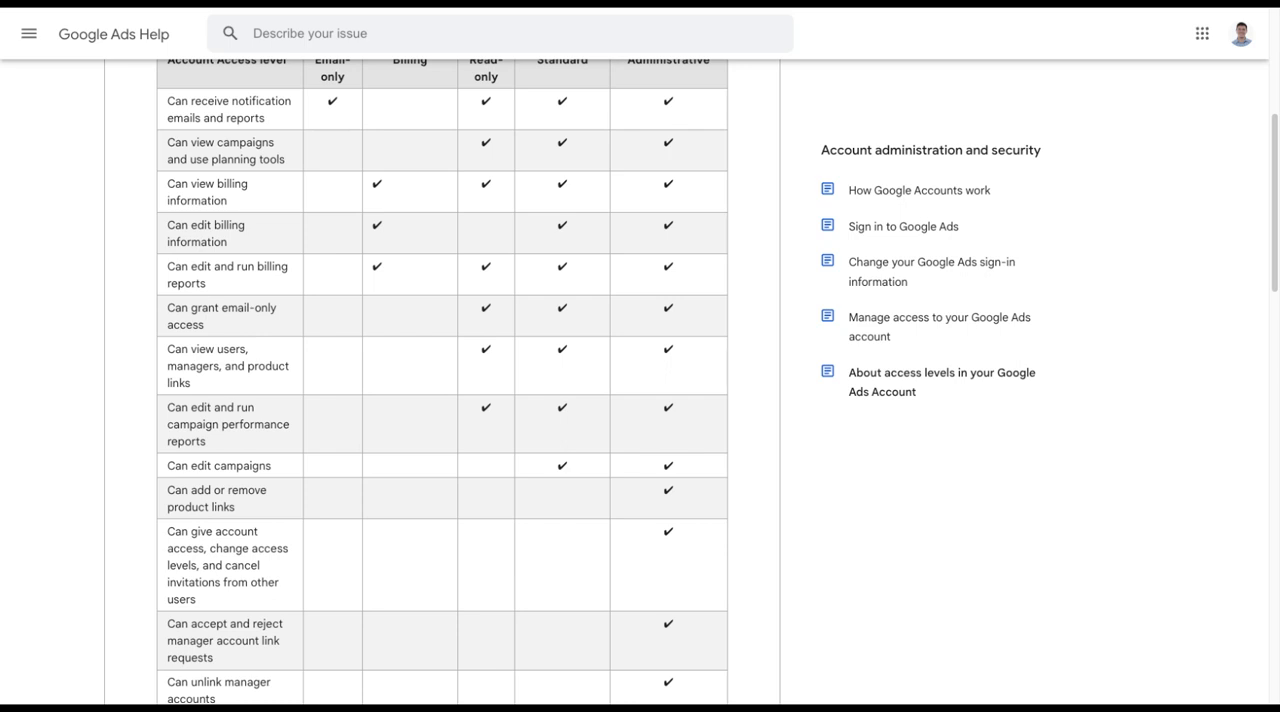
scroll("down", 3)
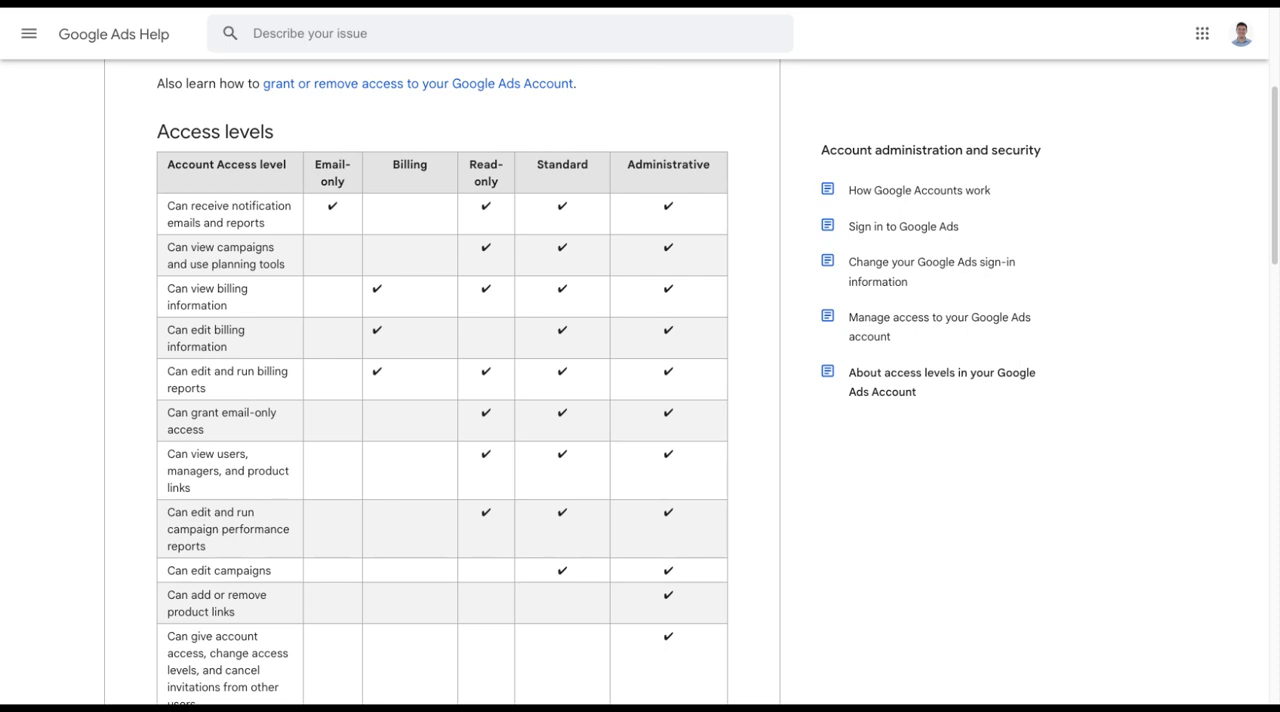
left_click(643, 191)
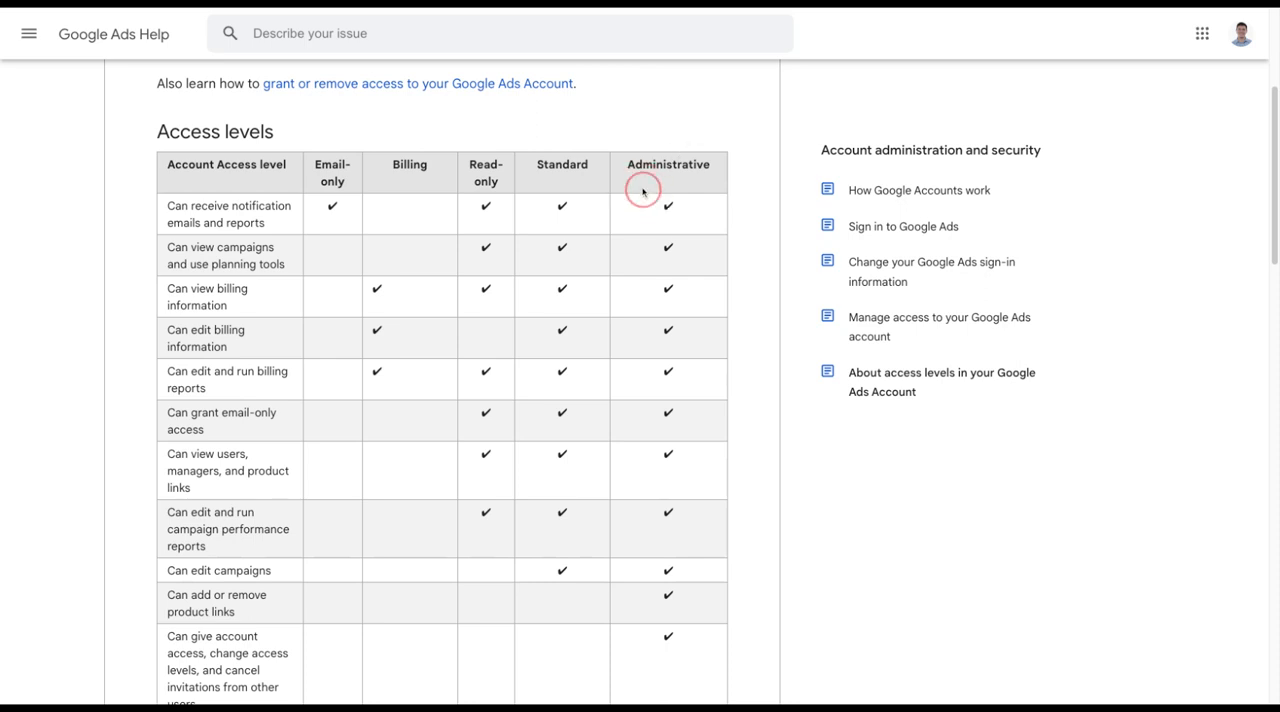
mouse_move(645, 503)
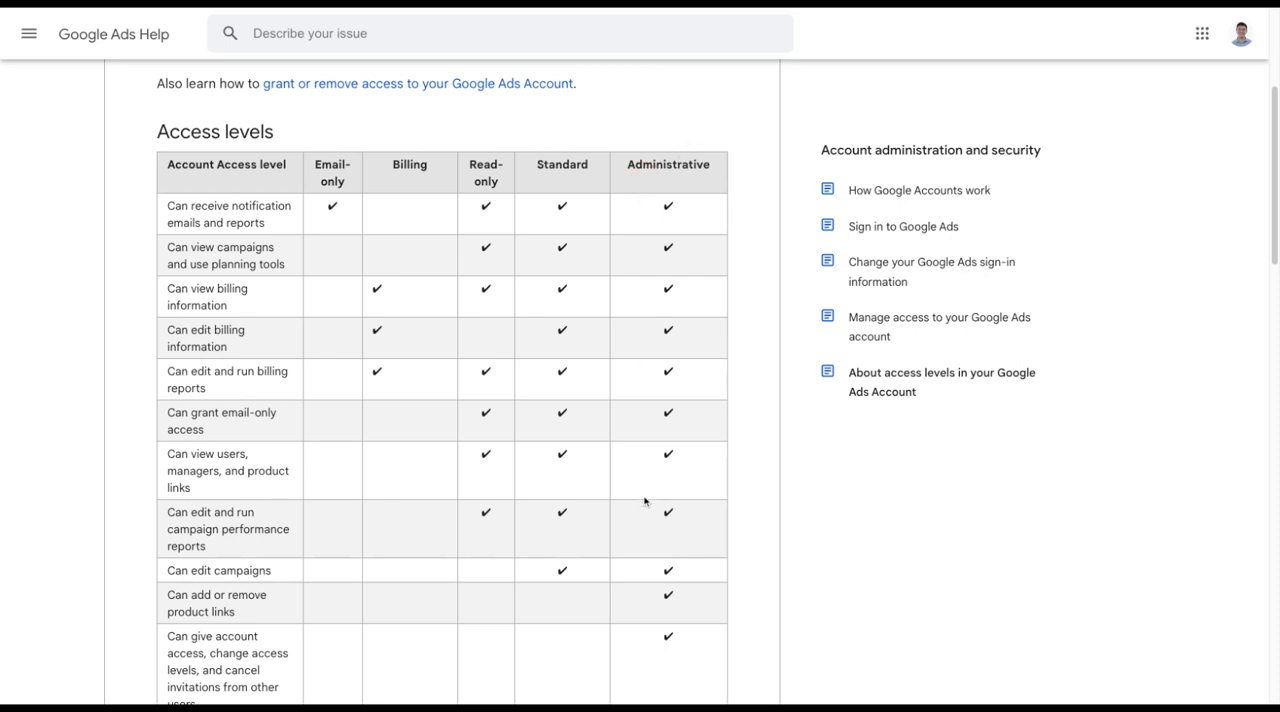
mouse_move(643, 504)
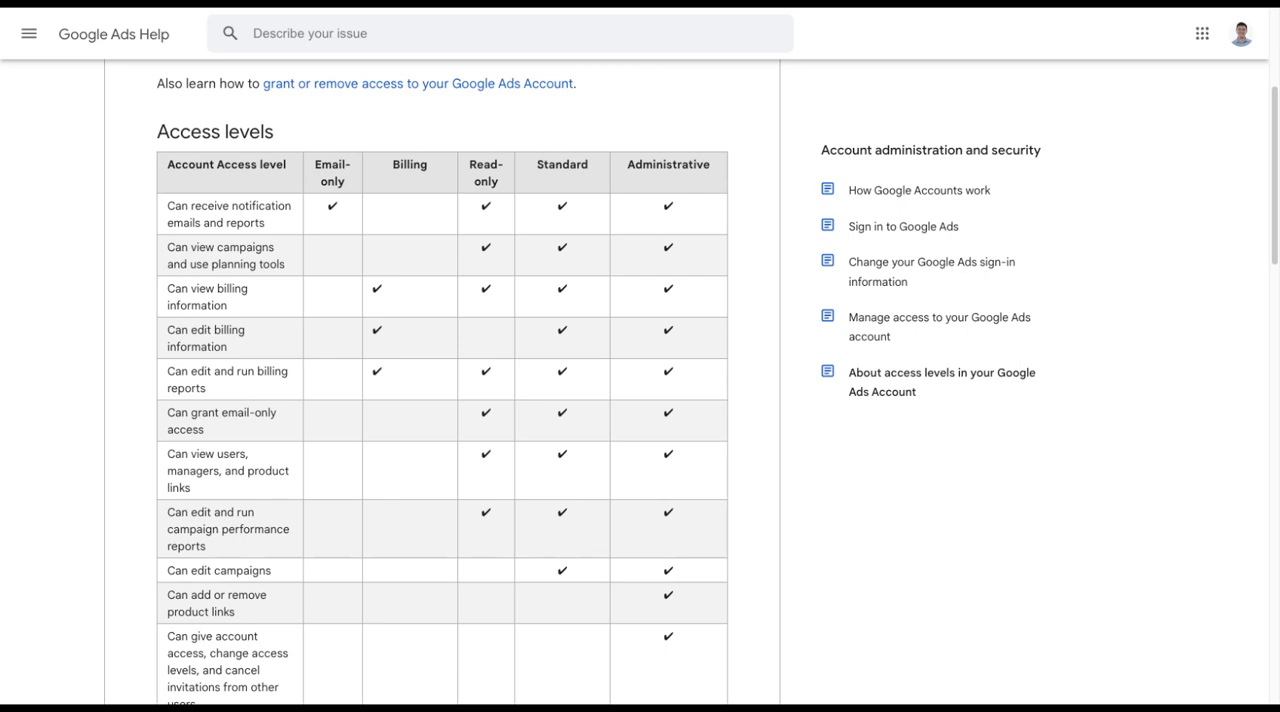
mouse_move(953, 504)
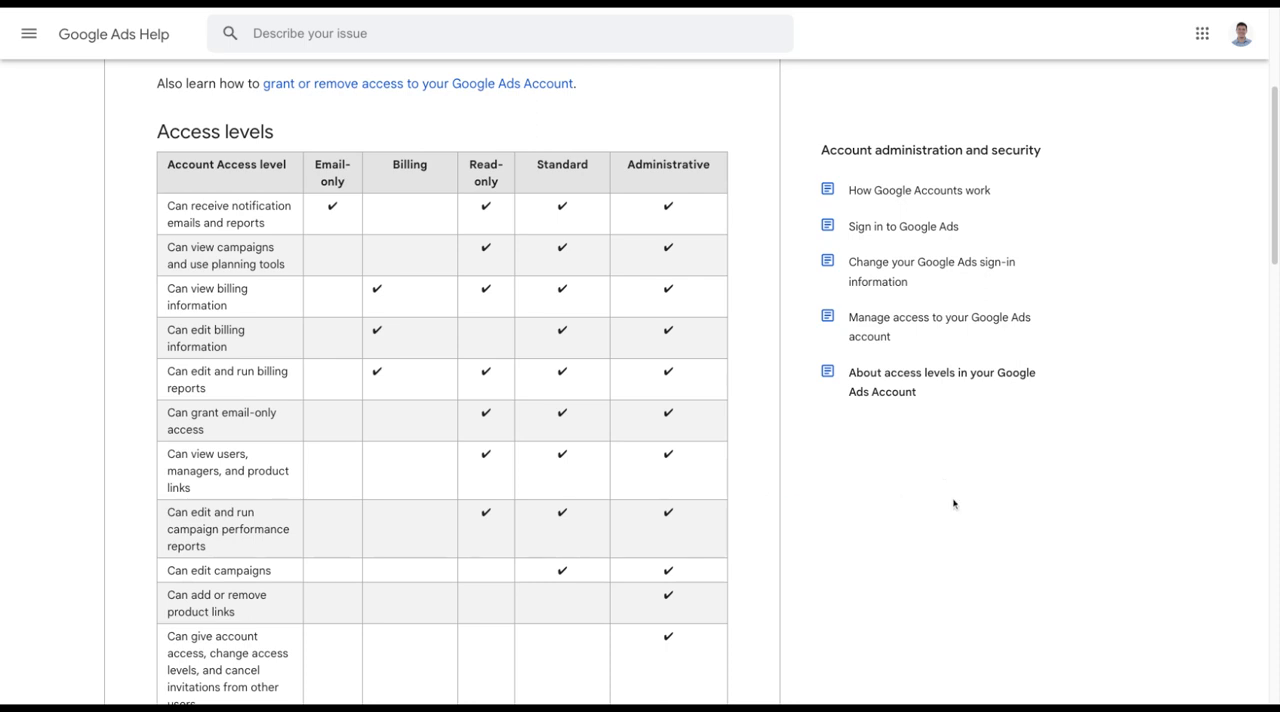
mouse_move(987, 407)
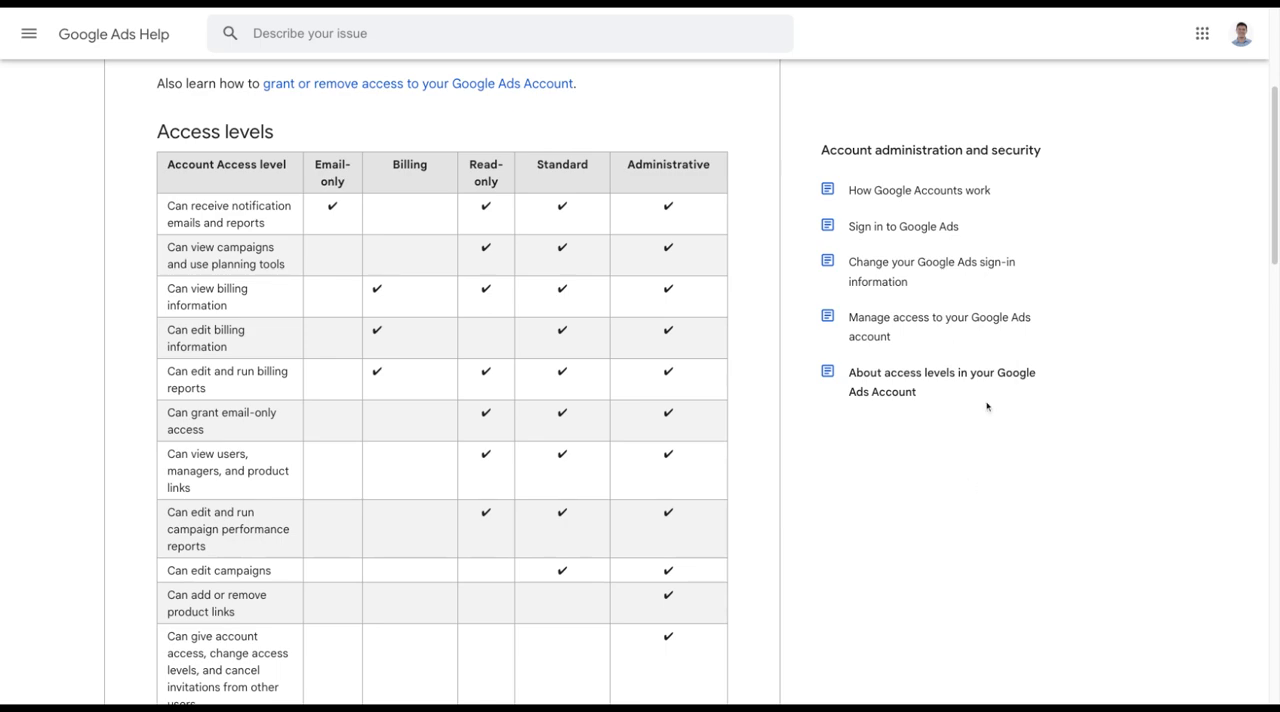